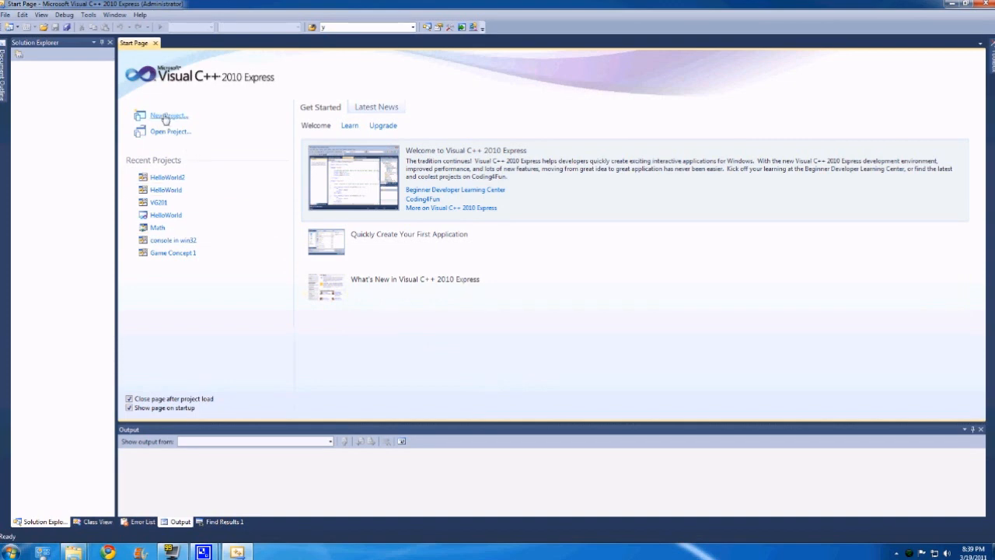
Create a new Win32 Console Application project named Helloworld
{"action": "left_click", "coordinate": [167, 115]}
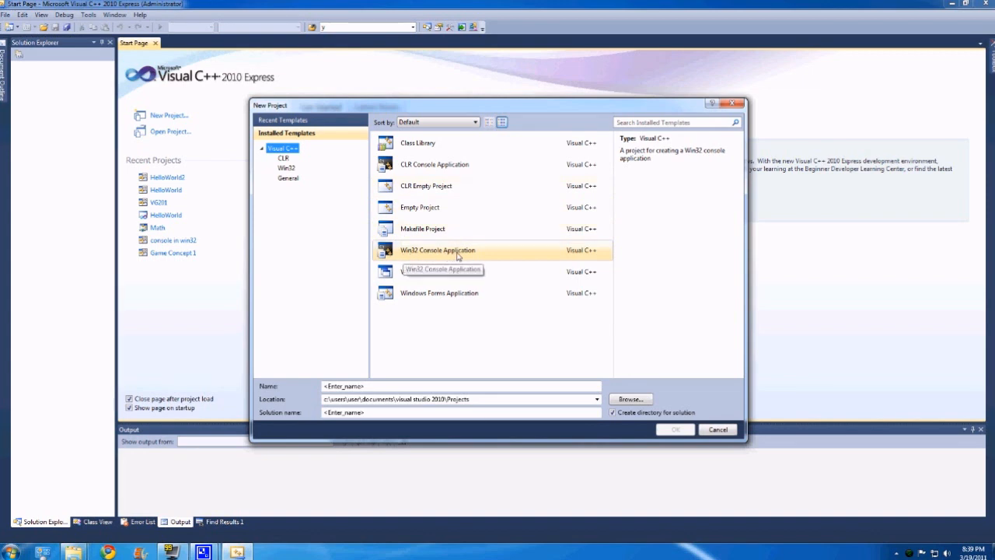
{"action": "left_click", "coordinate": [674, 429]}
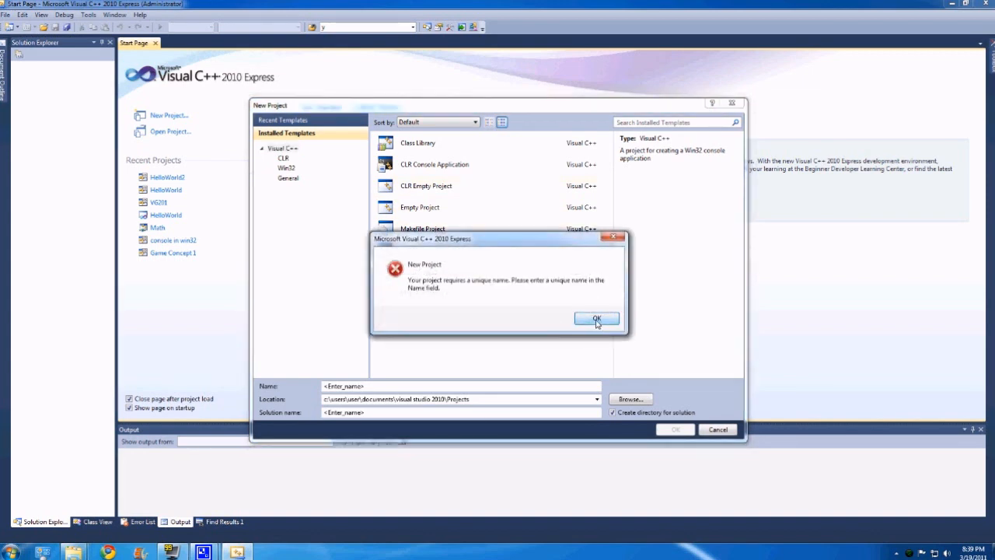
{"action": "left_click", "coordinate": [596, 318]}
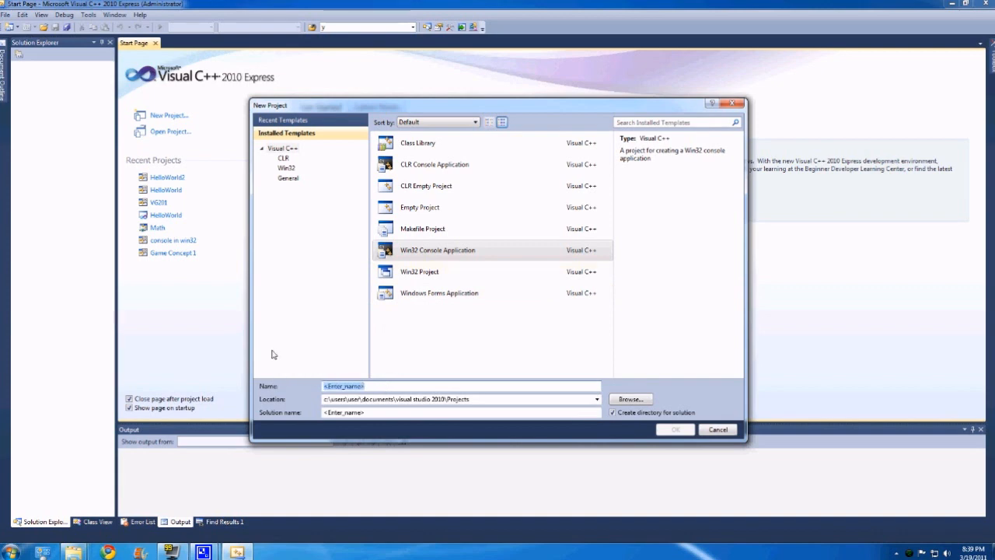
{"action": "type", "text": "Helloworld"}
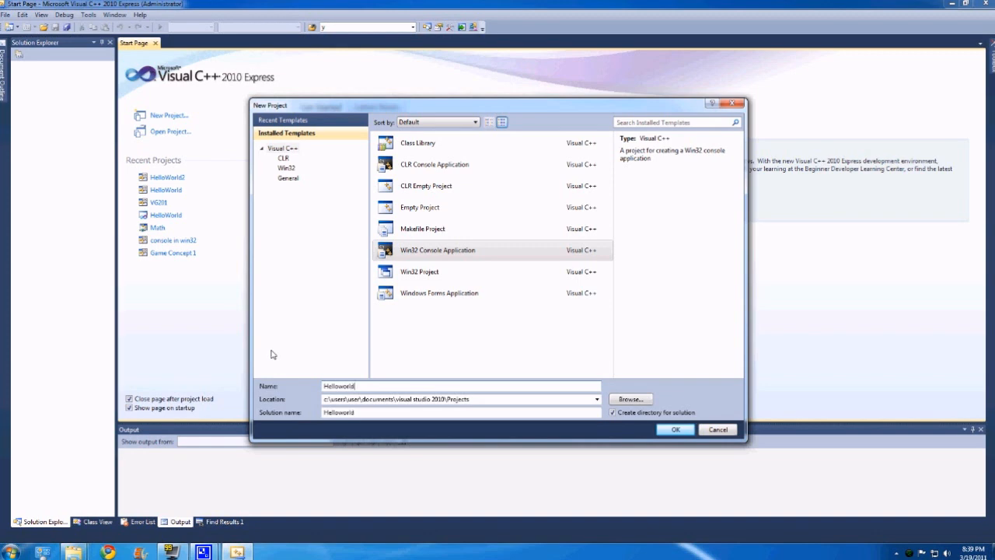
{"action": "mouse_move", "coordinate": [673, 429]}
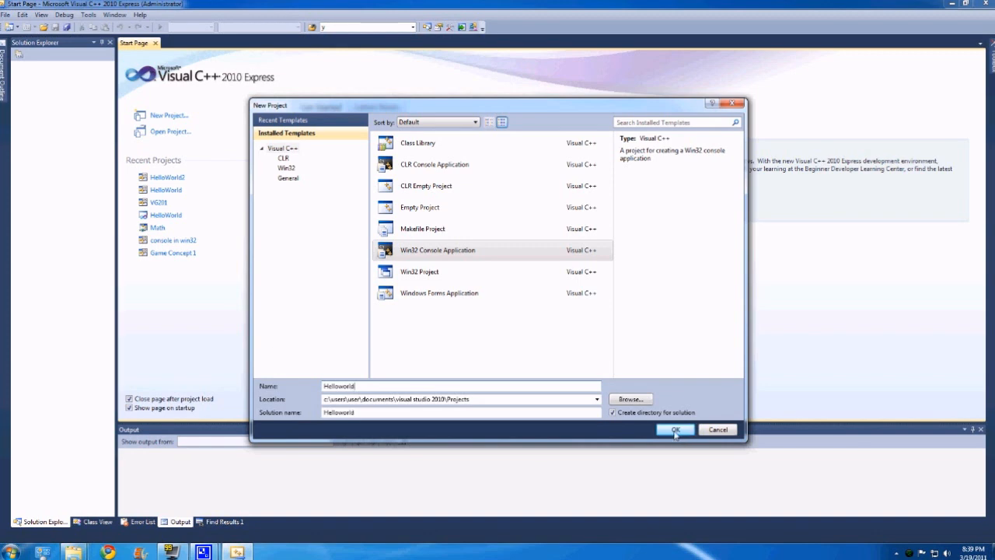
{"action": "left_click", "coordinate": [673, 429]}
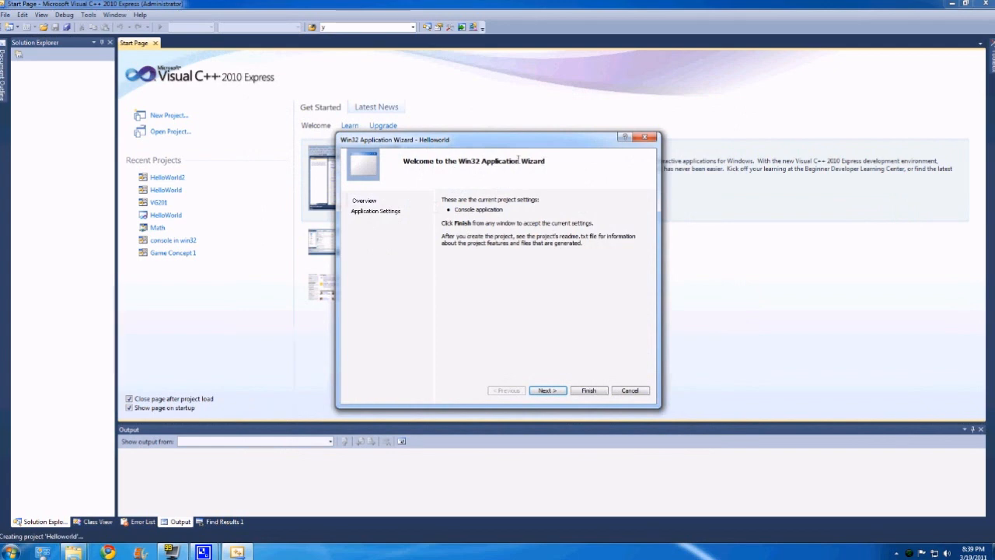
{"action": "mouse_move", "coordinate": [376, 210]}
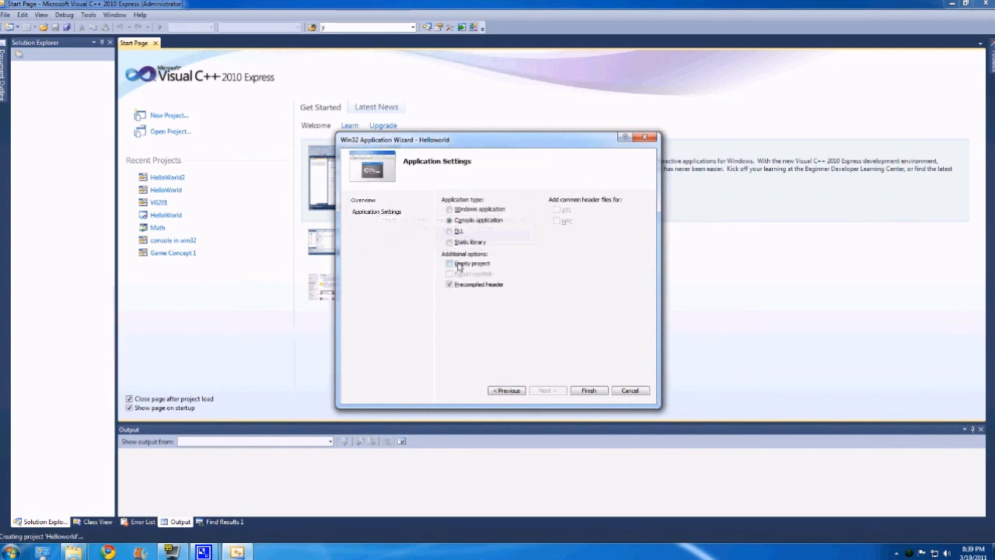
Finish the application wizard with Empty project ticked
{"action": "left_click", "coordinate": [449, 264]}
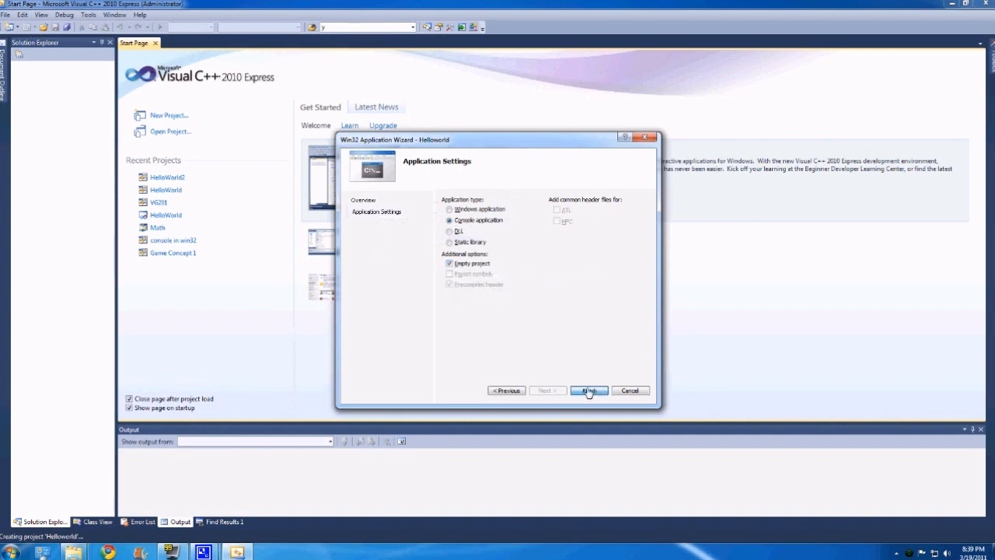
{"action": "left_click", "coordinate": [588, 389]}
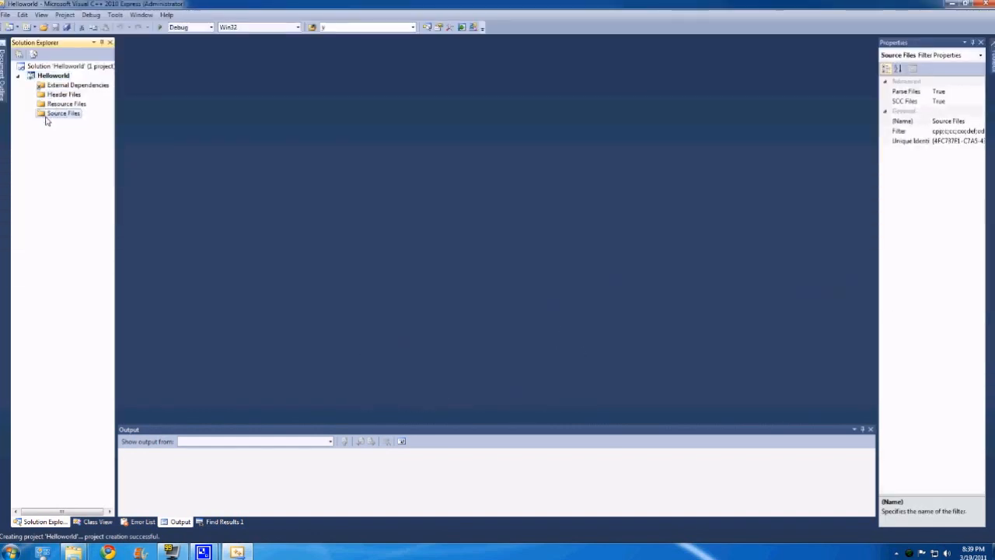
Bring up the Add New Item dialog from the Source Files folder
{"action": "right_click", "coordinate": [63, 113]}
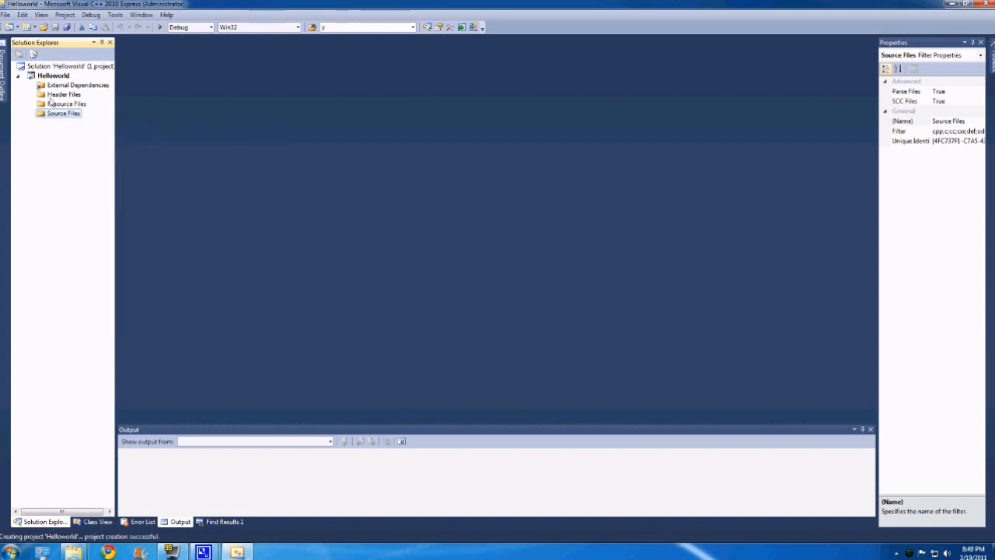
{"action": "right_click", "coordinate": [54, 75]}
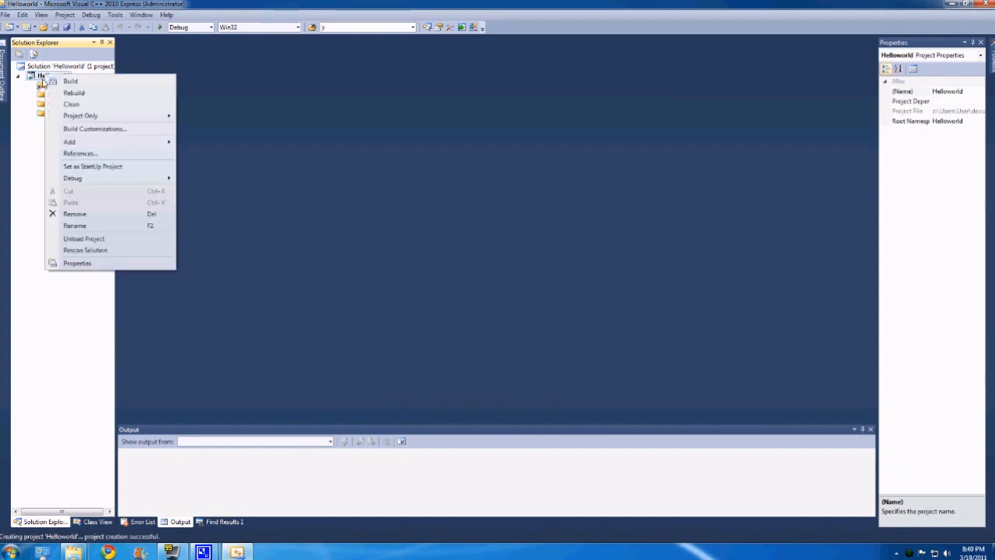
{"action": "left_click", "coordinate": [69, 142]}
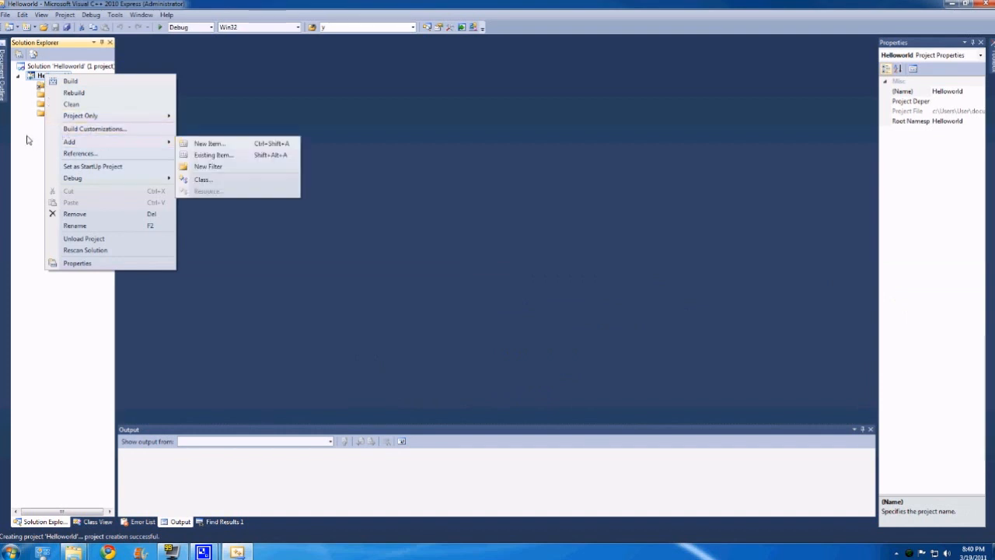
{"action": "right_click", "coordinate": [63, 112]}
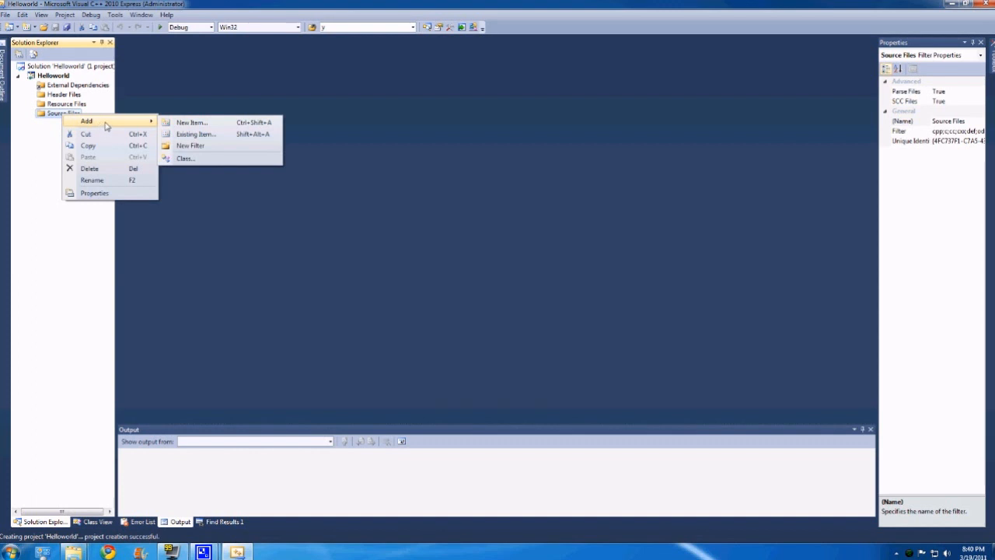
{"action": "mouse_move", "coordinate": [192, 122]}
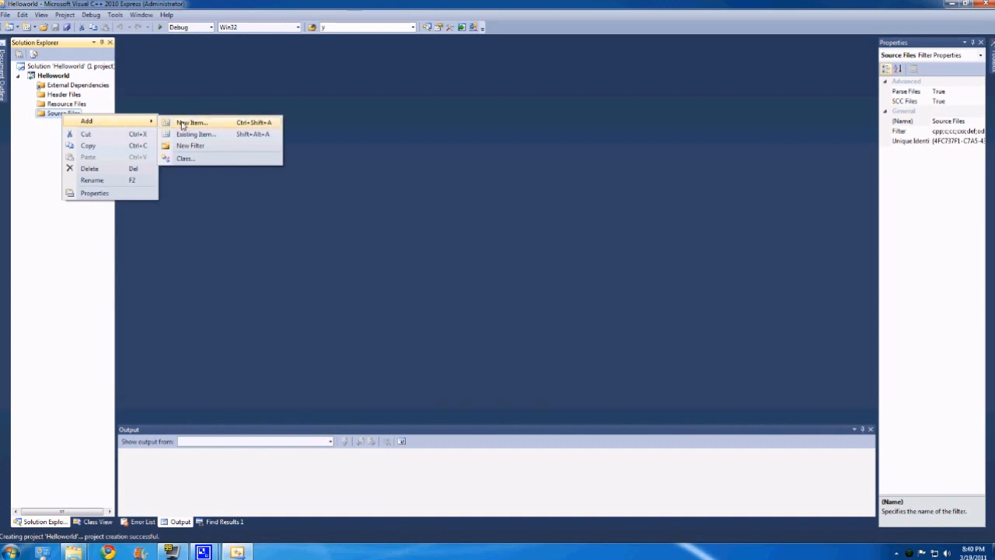
{"action": "left_click", "coordinate": [191, 122]}
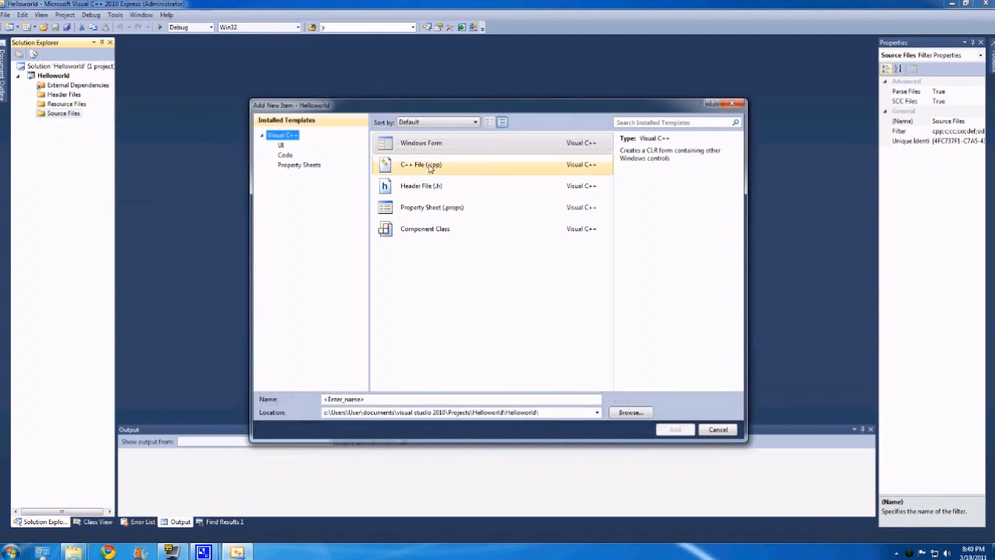
Add a C++ source file named Main to the project's Source Files
{"action": "left_click", "coordinate": [421, 164]}
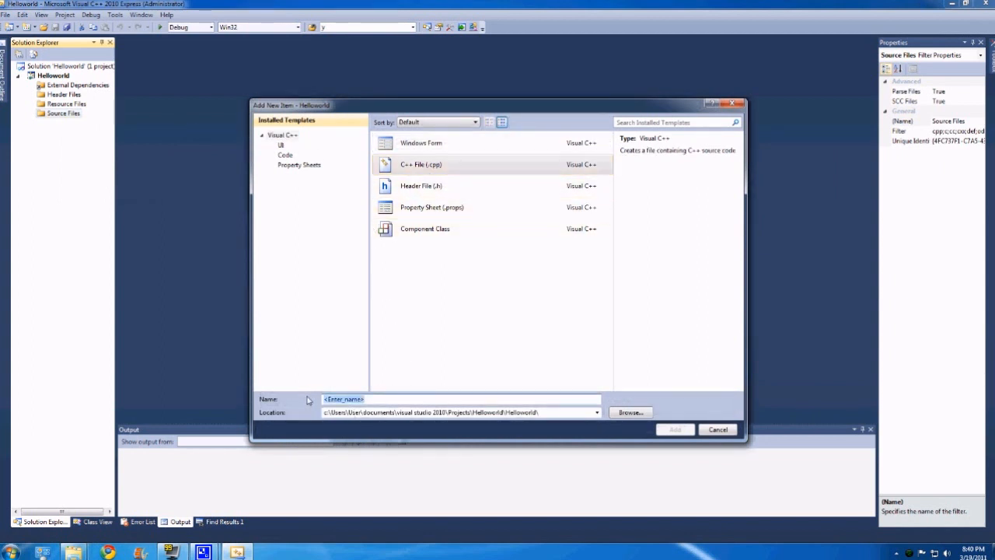
{"action": "type", "text": "H"}
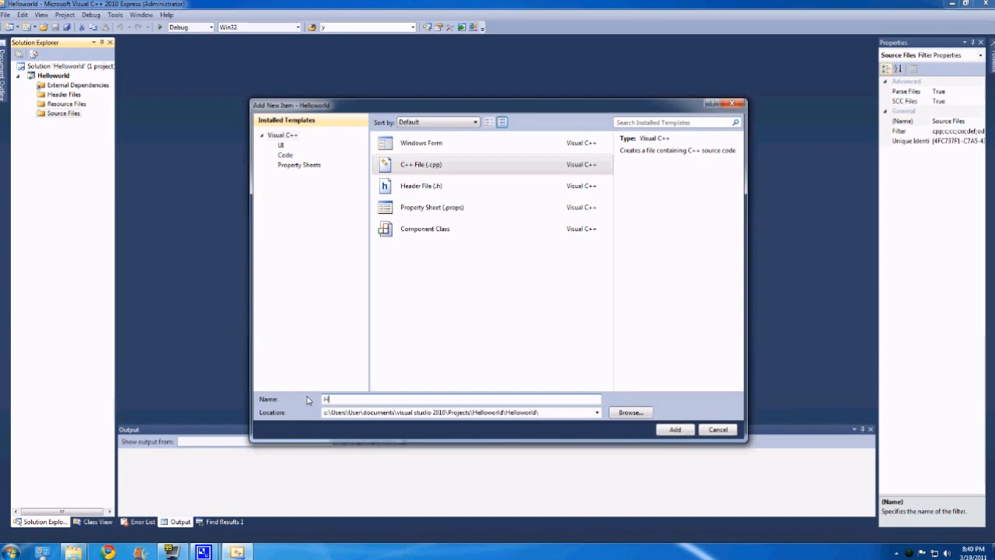
{"action": "type", "text": "Ma"}
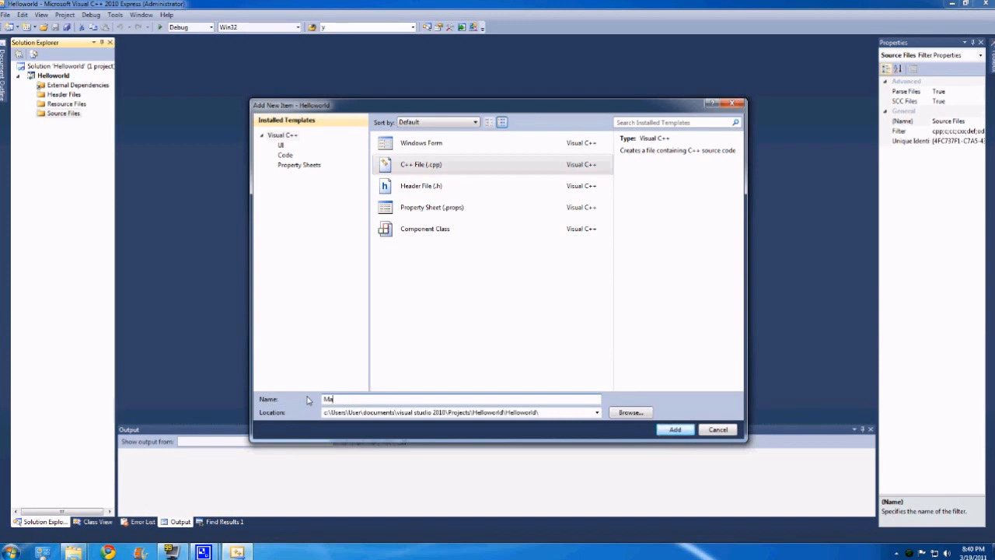
{"action": "type", "text": "in"}
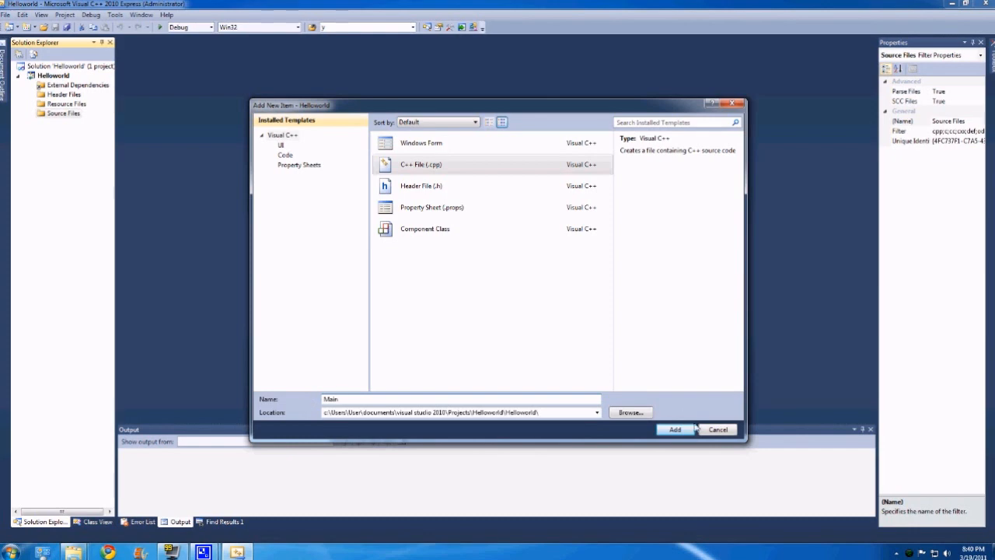
{"action": "left_click", "coordinate": [674, 429]}
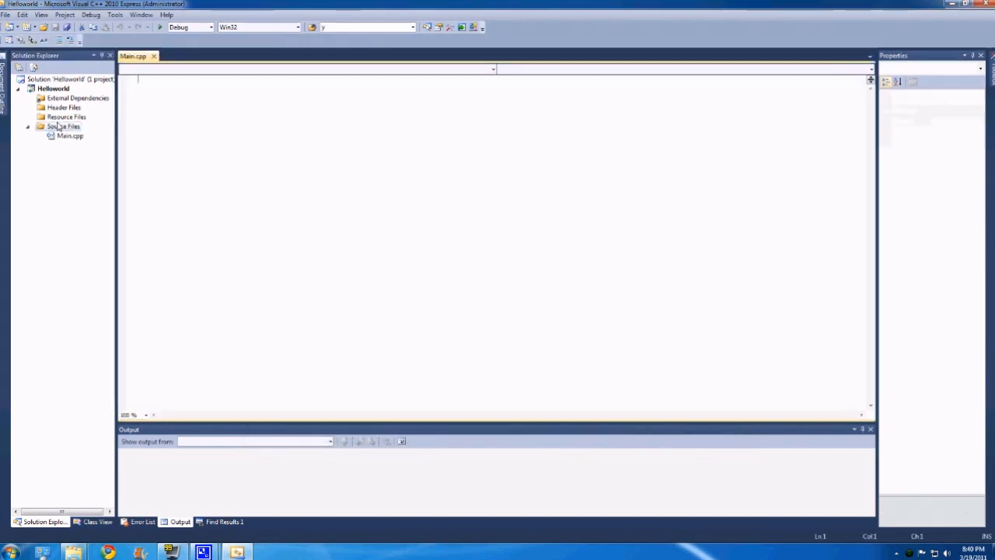
Write #include <iostream> as the first line of Main.cpp
{"action": "left_click", "coordinate": [69, 136]}
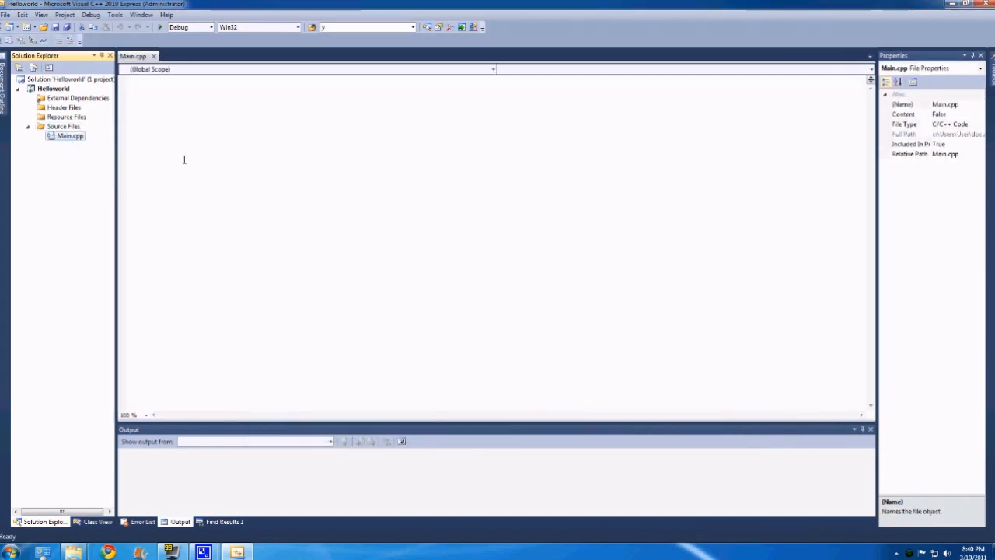
{"action": "left_click", "coordinate": [230, 143]}
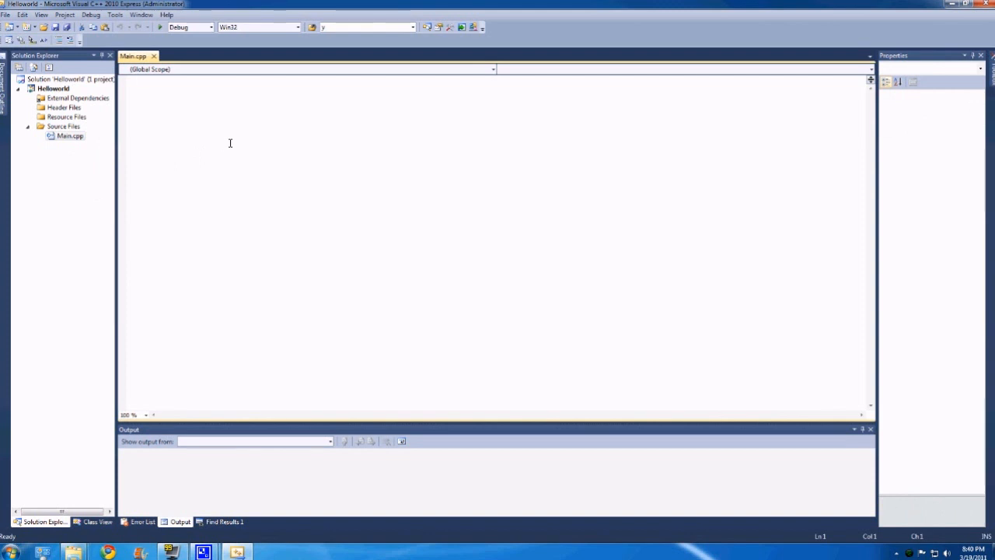
{"action": "type", "text": "#"}
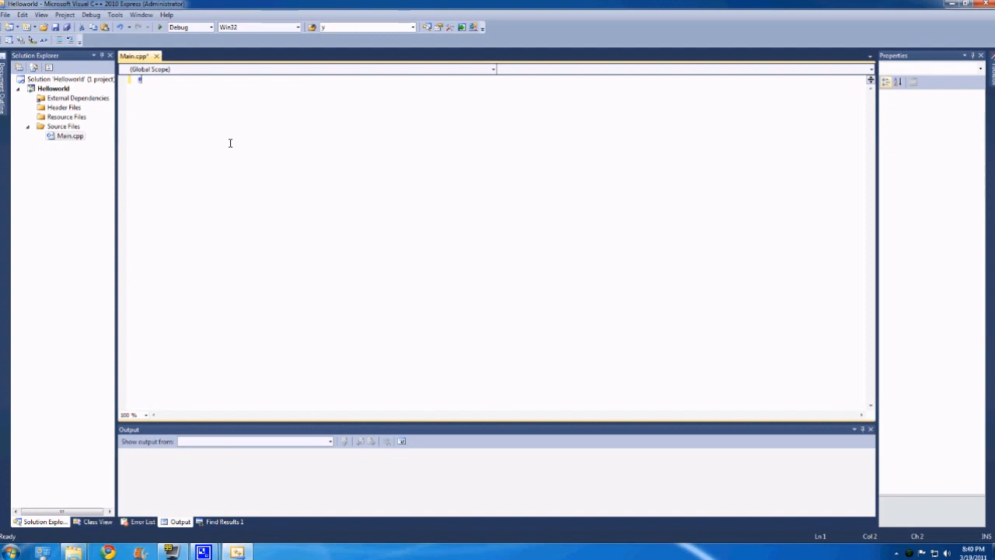
{"action": "type", "text": "include"}
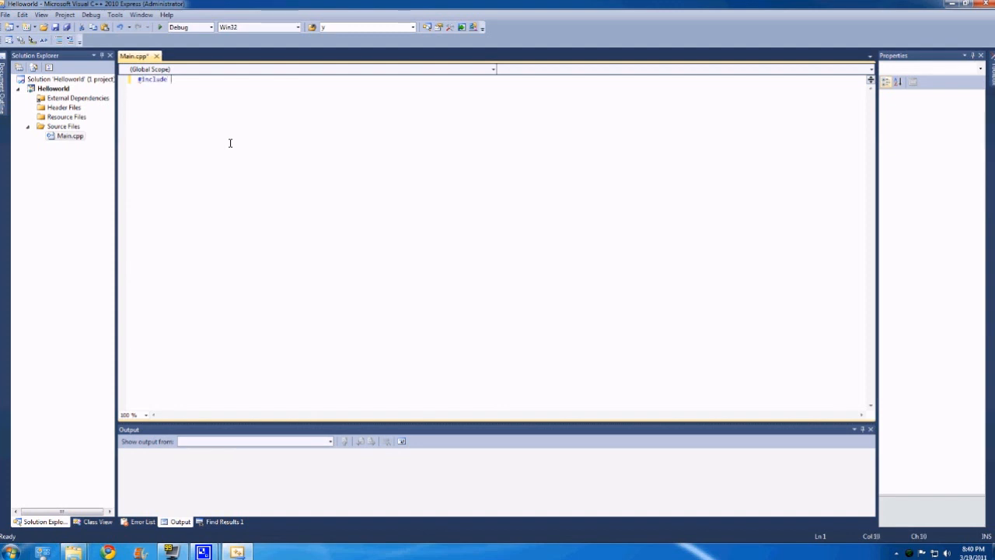
{"action": "type", "text": "<"}
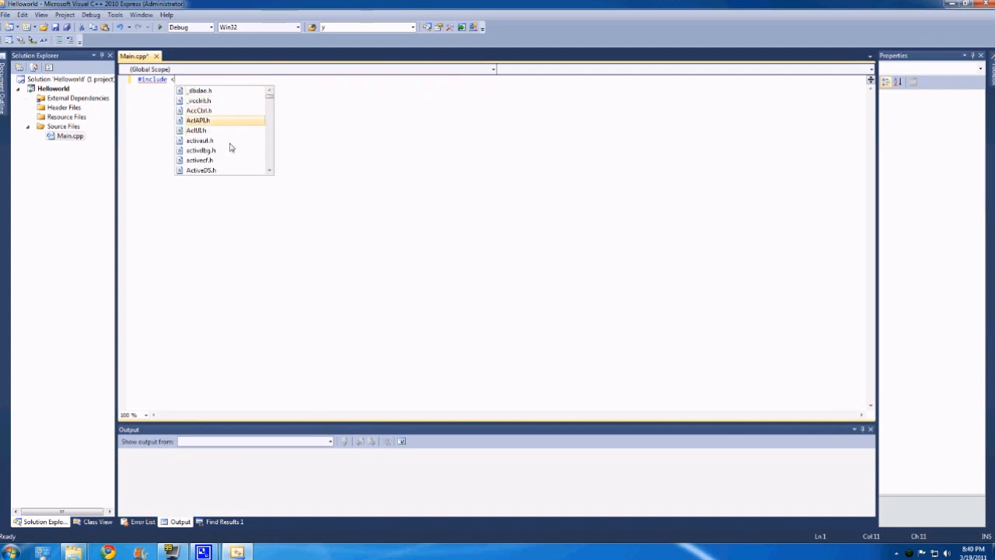
{"action": "key", "text": "Escape"}
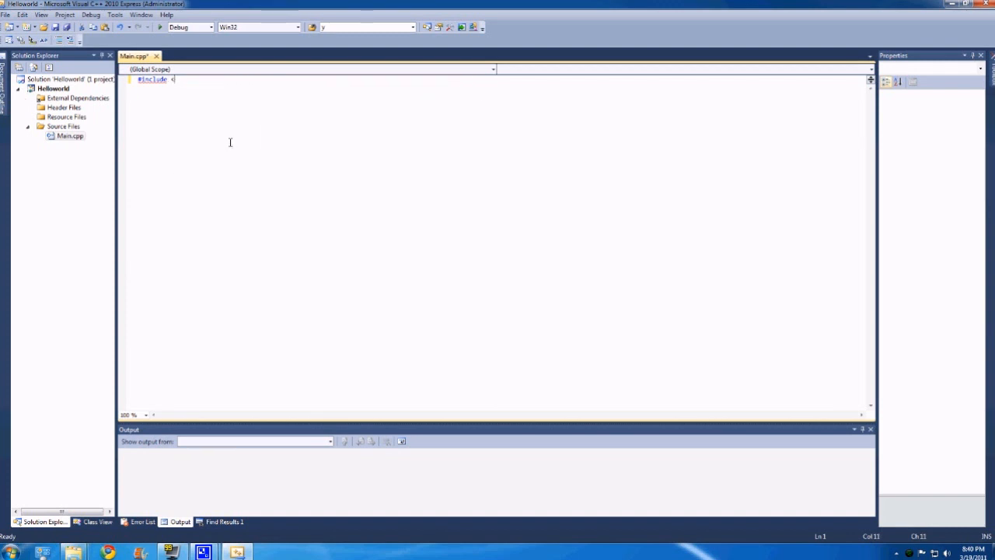
{"action": "type", "text": "<"}
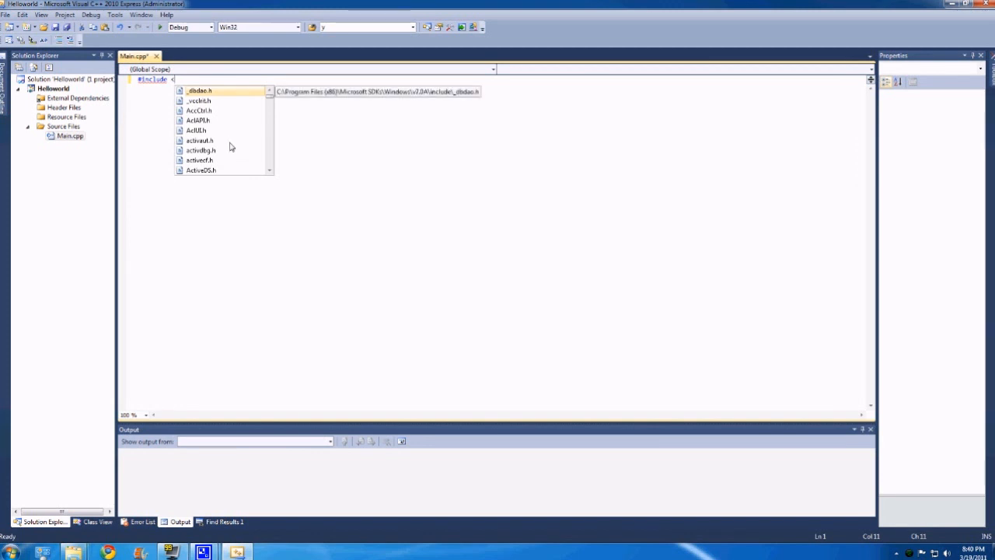
{"action": "type", "text": "iostream>"}
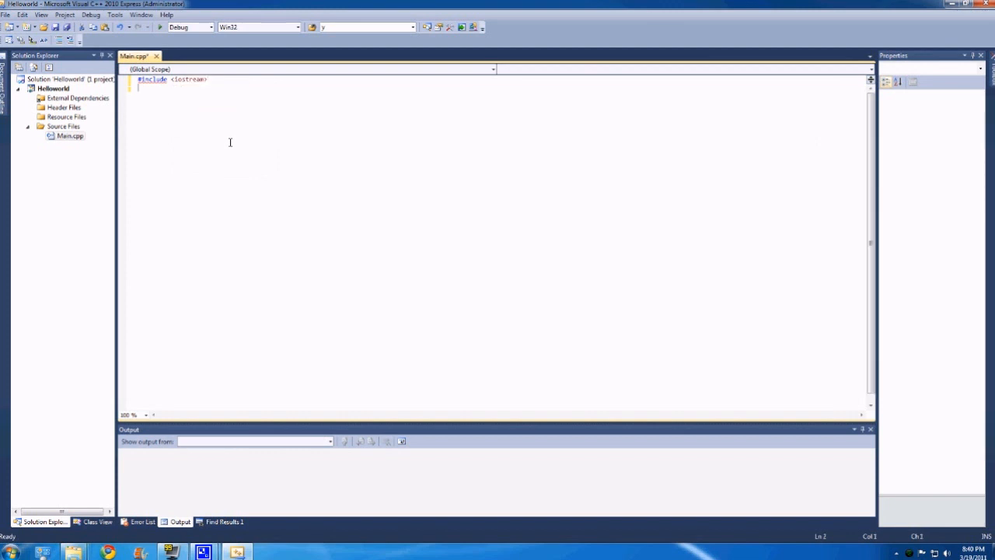
Write #include <stdio.h> on the second line of Main.cpp
{"action": "type", "text": "#"}
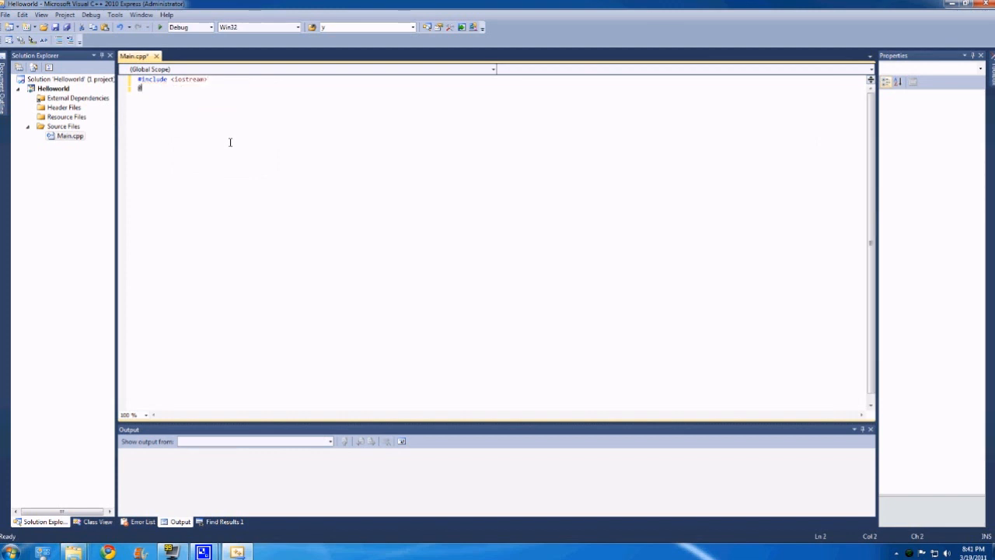
{"action": "type", "text": "#include <s"}
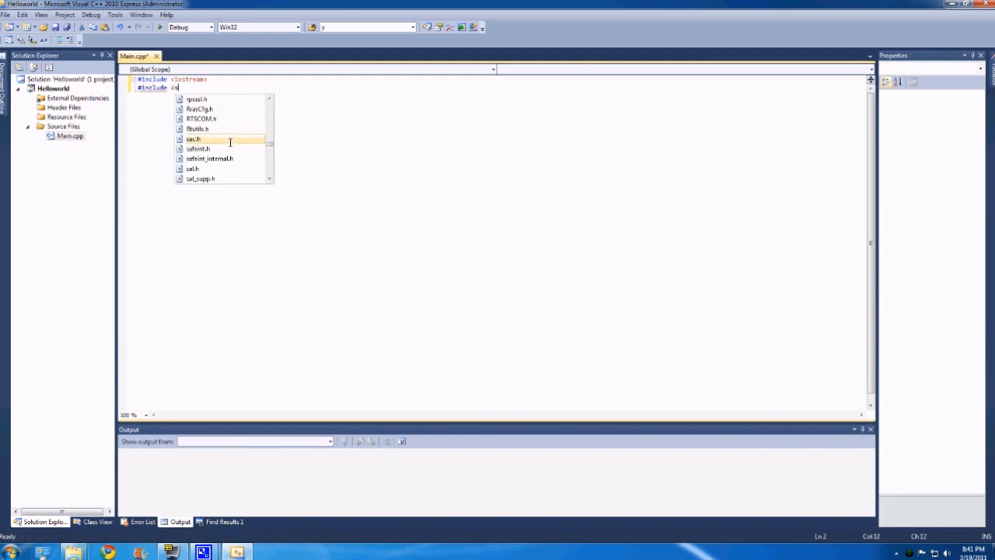
{"action": "type", "text": "td"}
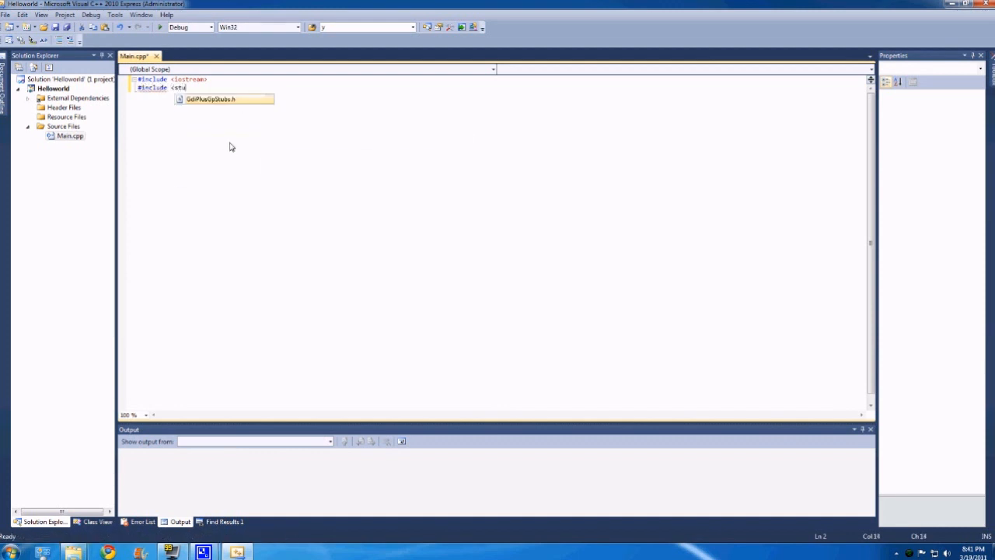
{"action": "type", "text": "l"}
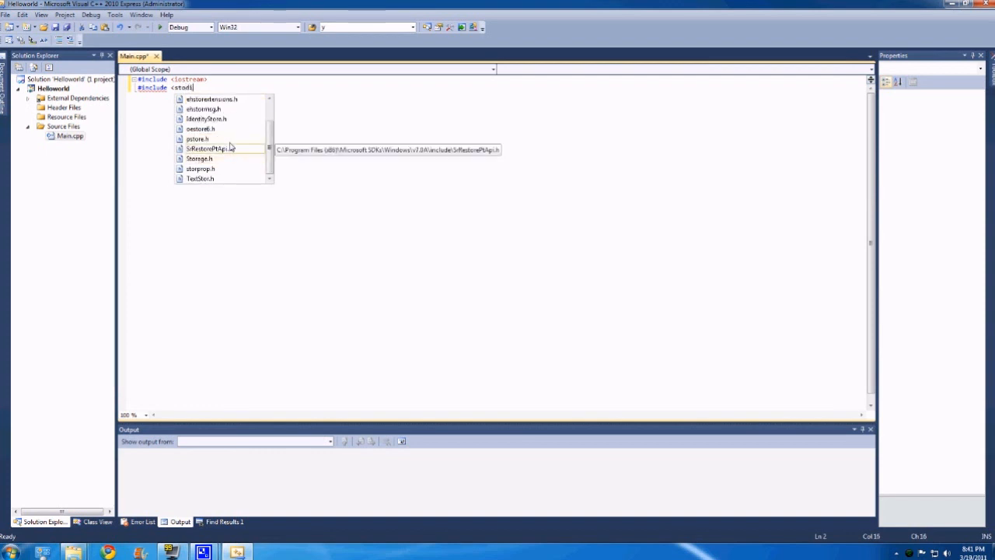
{"action": "type", "text": "io.h"}
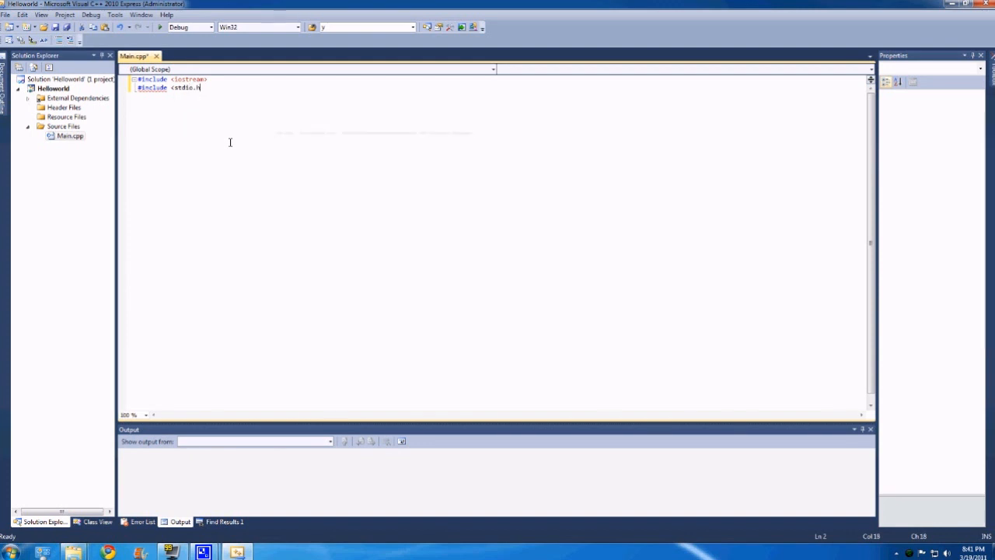
{"action": "type", "text": ">"}
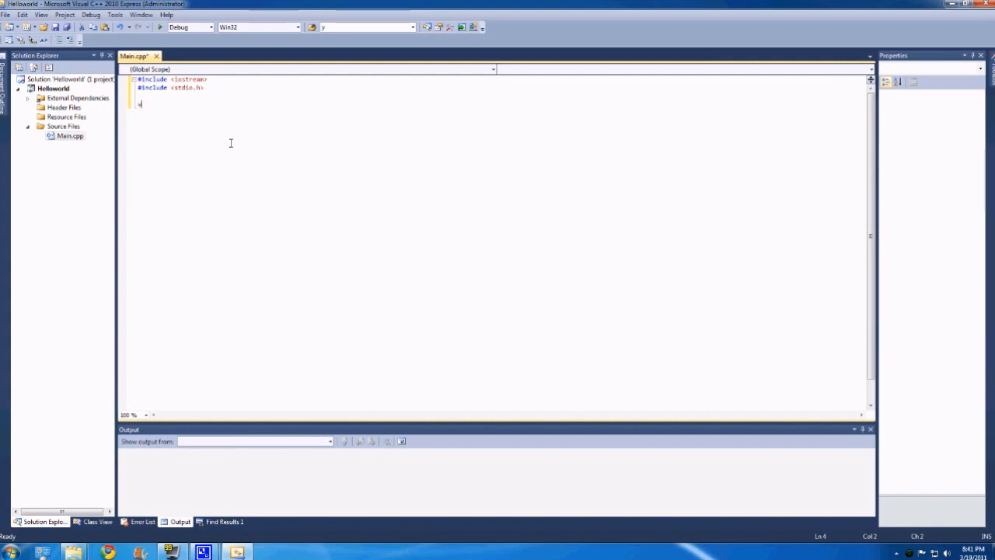
Write an empty void main( void ) function with braces below the includes
{"action": "type", "text": "void main"}
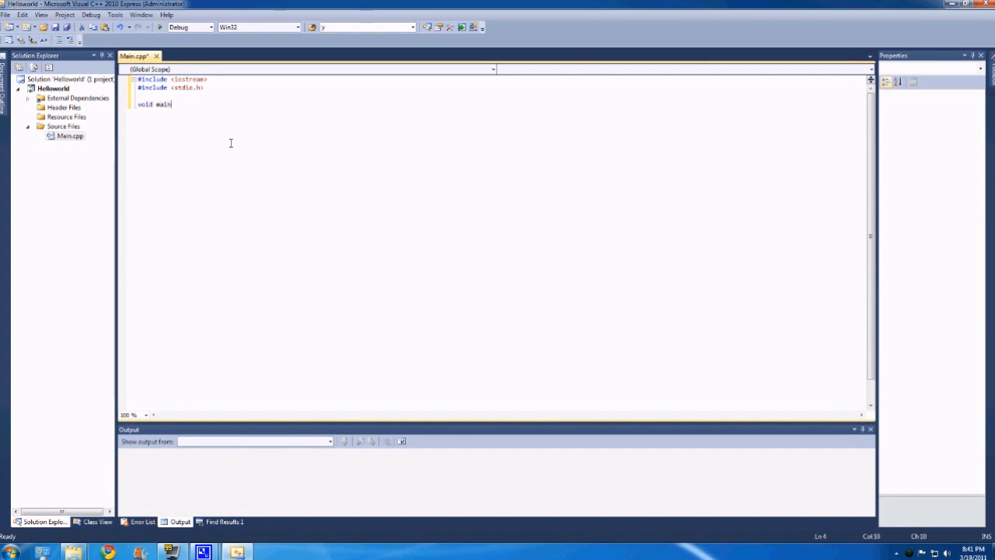
{"action": "type", "text": "( voi"}
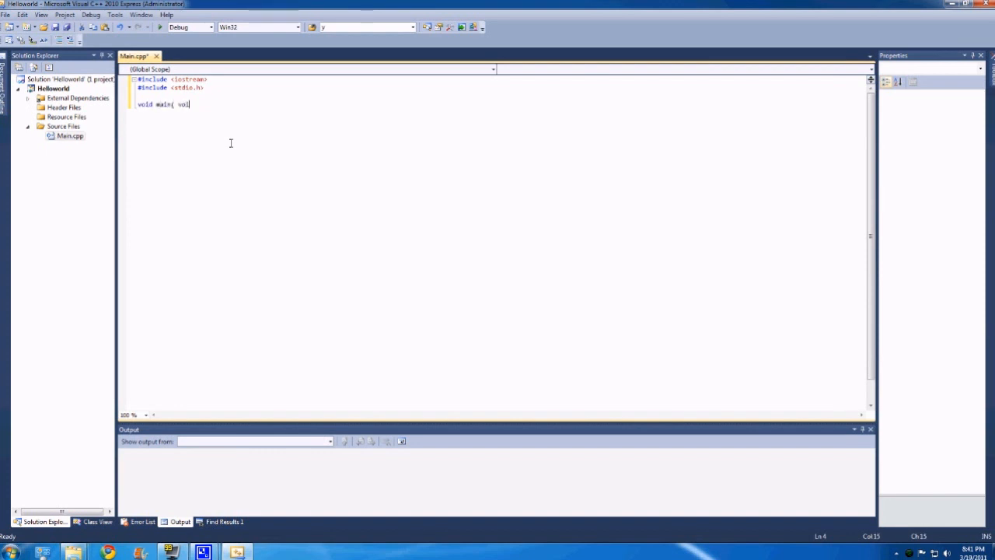
{"action": "type", "text": ")"}
{"action": "type", "text": "{"}
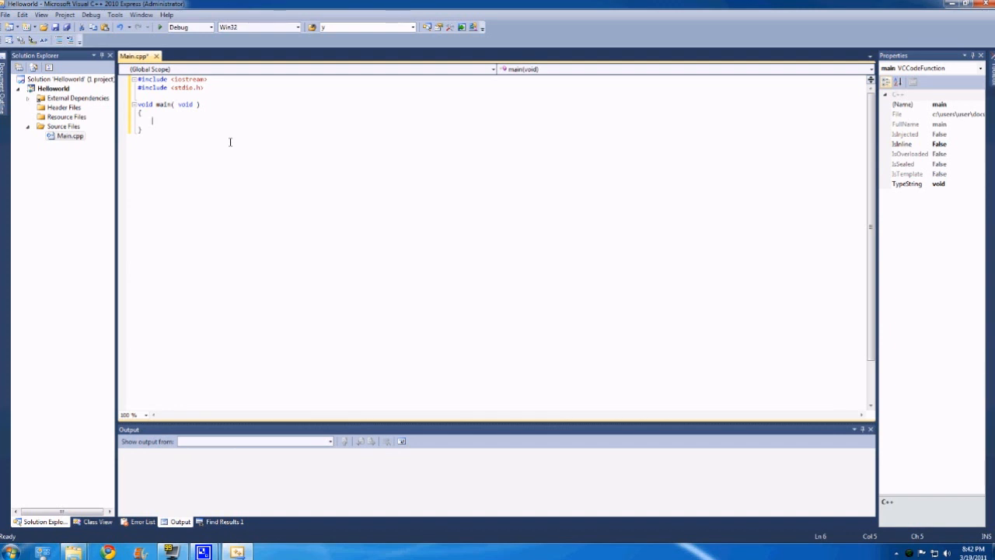
Begin a printf statement with the string "Hello World! This is my first pr..."
{"action": "type", "text": "pr"}
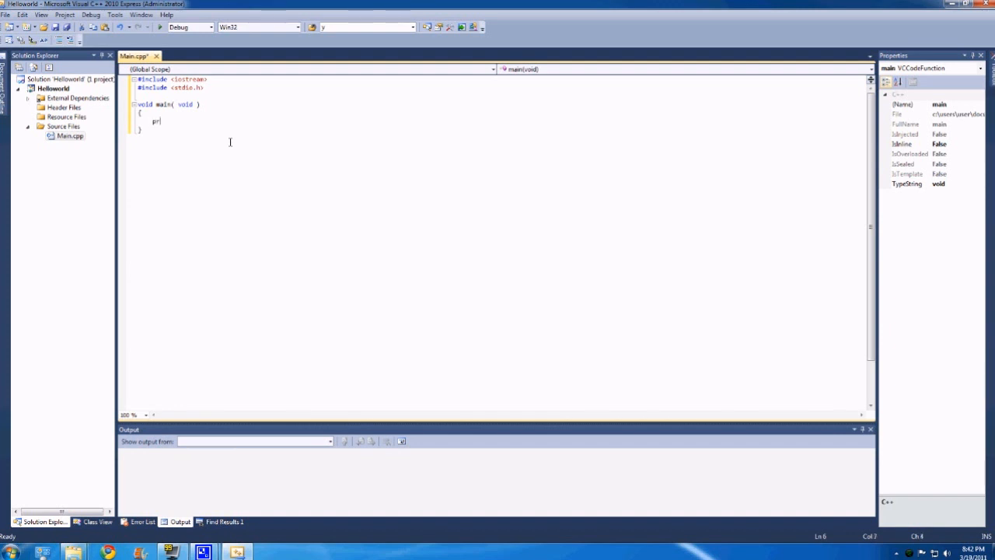
{"action": "type", "text": "intf"}
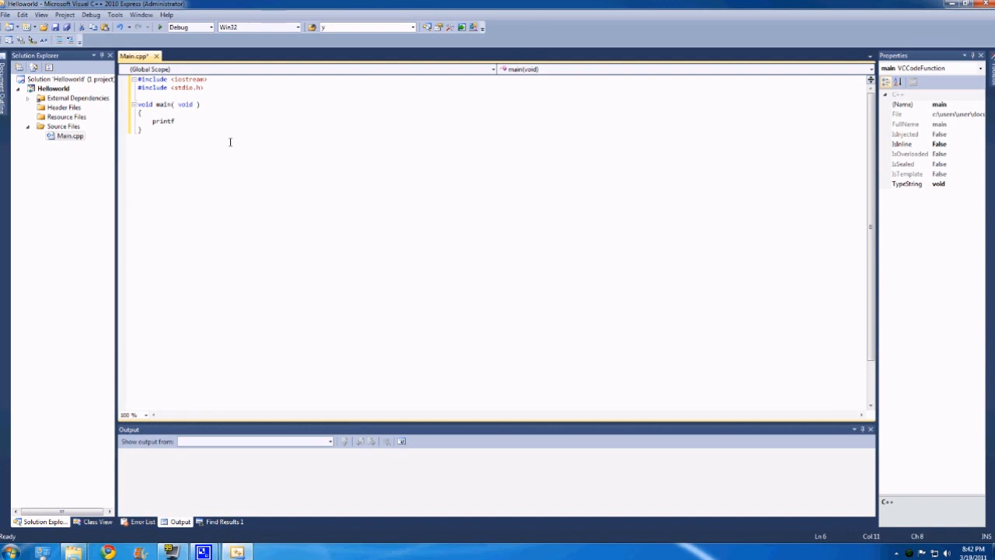
{"action": "type", "text": "( \""}
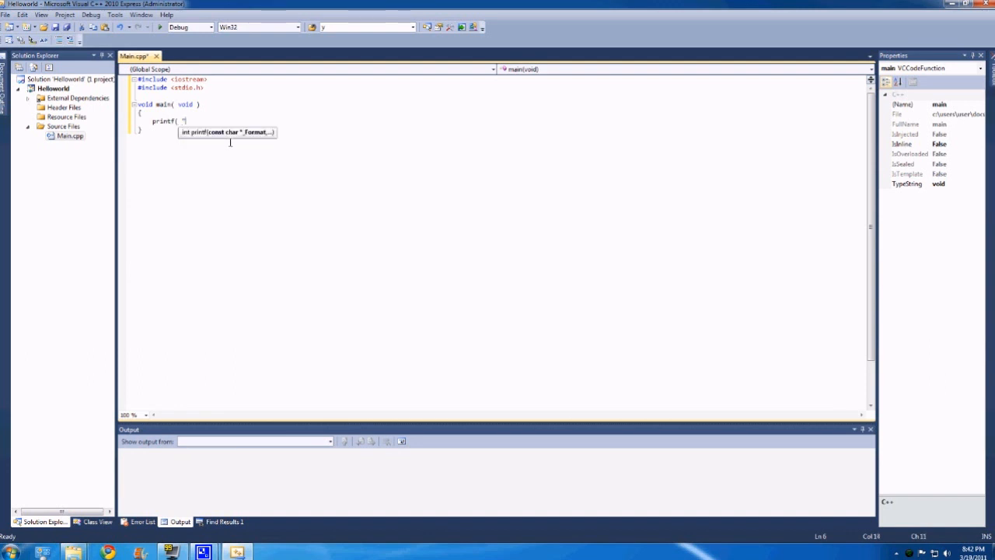
{"action": "type", "text": "\""}
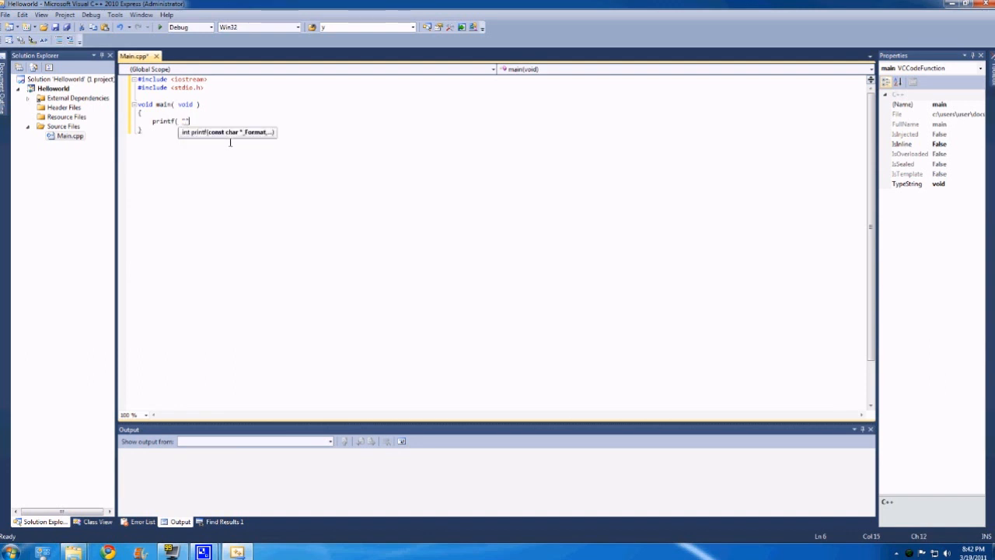
{"action": "key", "text": "backspace"}
{"action": "type", "text": "Hello"}
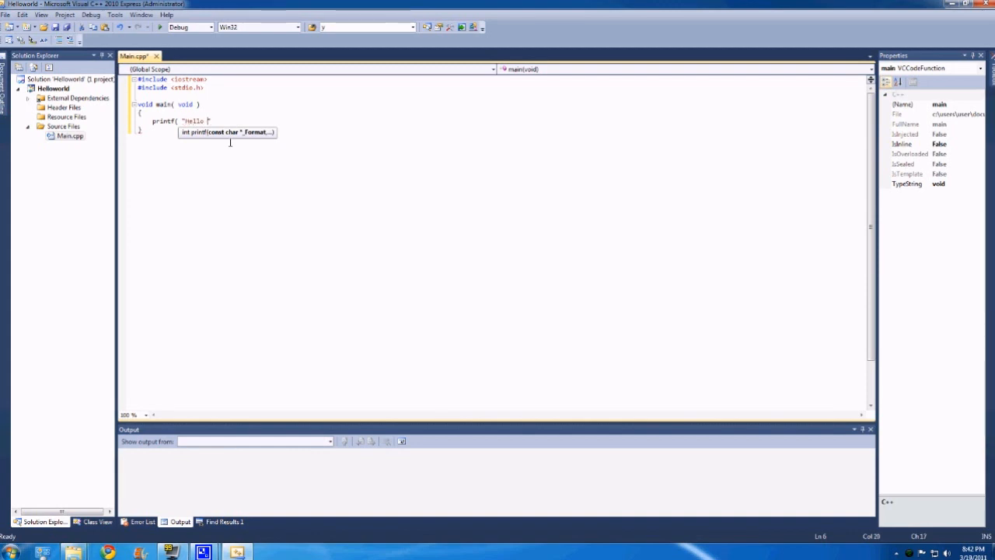
{"action": "type", "text": "World! \\n"}
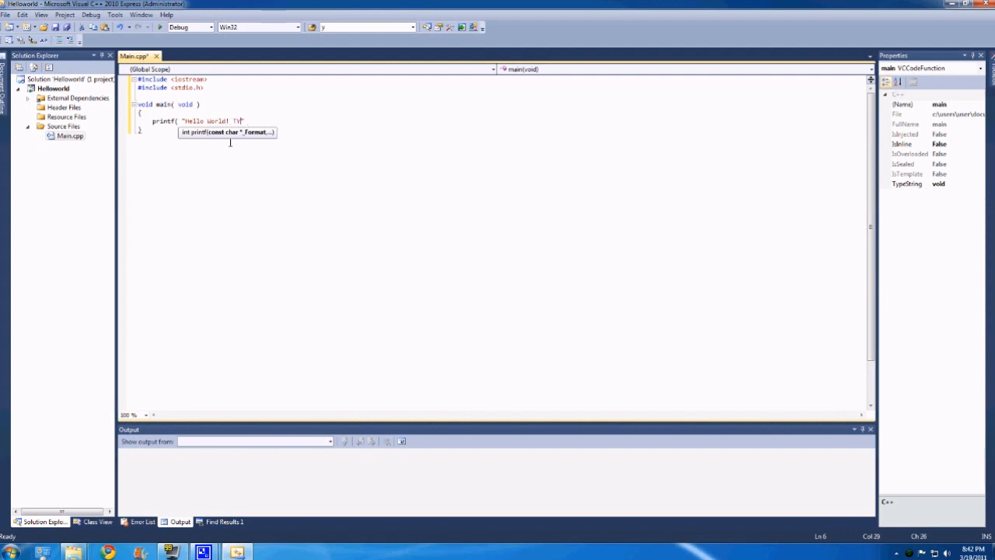
{"action": "type", "text": "This is"}
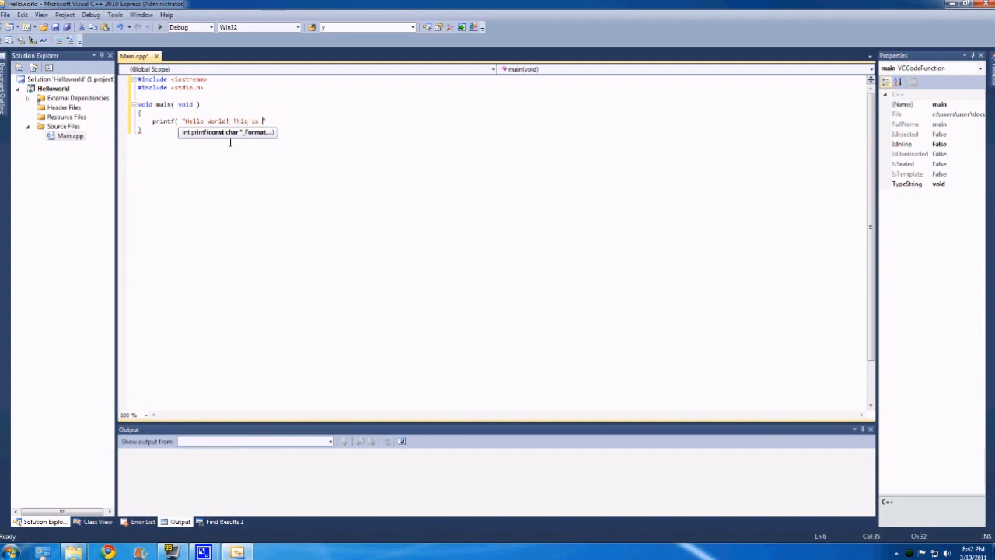
{"action": "type", "text": "my first program!"}
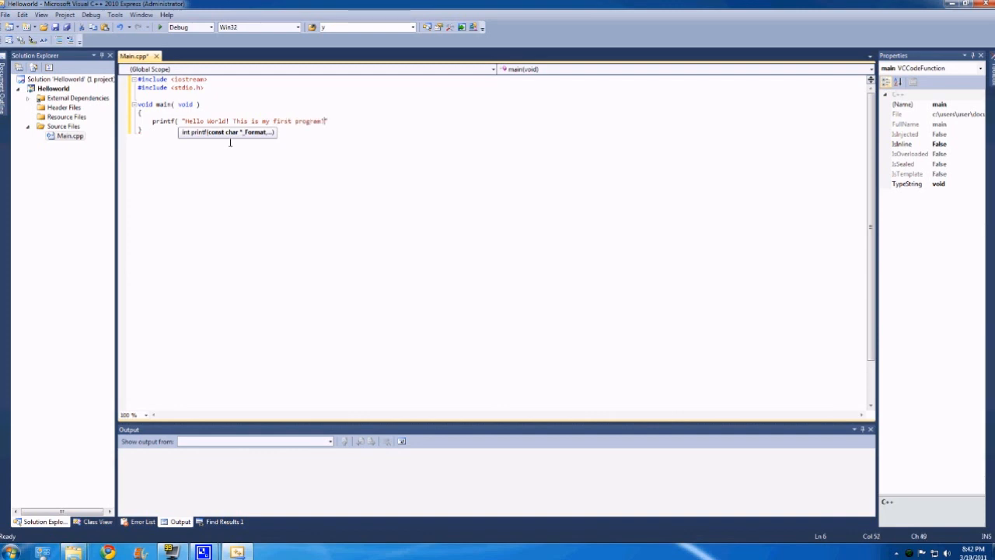
Complete the statement as printf( "Hello World! This is my first program!\n" );
{"action": "type", "text": "\""}
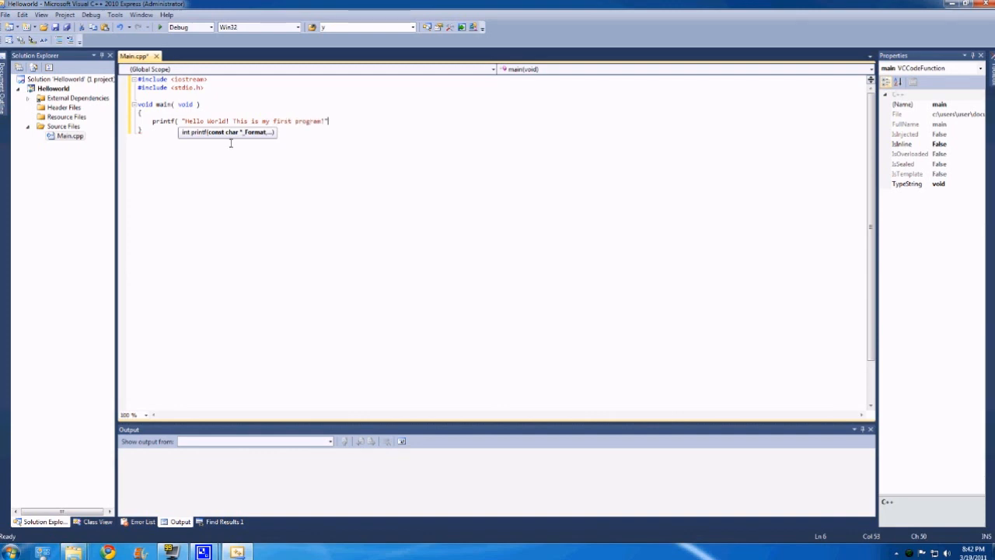
{"action": "key", "text": "Backspace"}
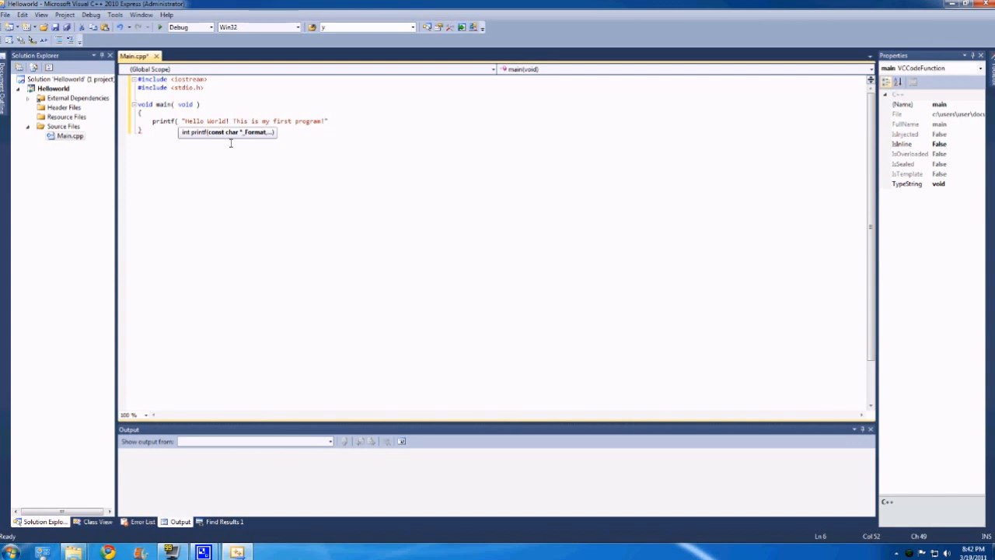
{"action": "type", "text": "!"}
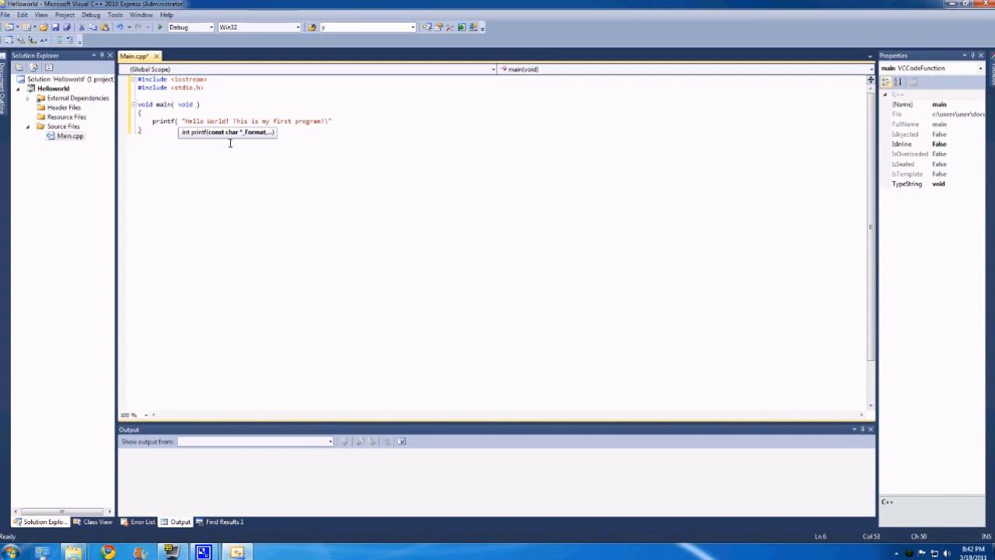
{"action": "type", "text": "\\n"}
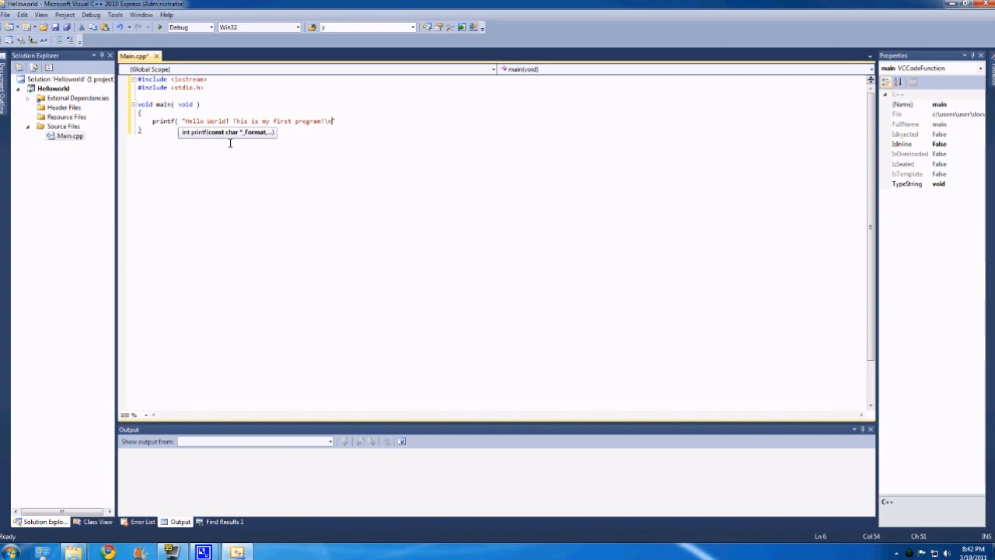
{"action": "type", "text": "\""}
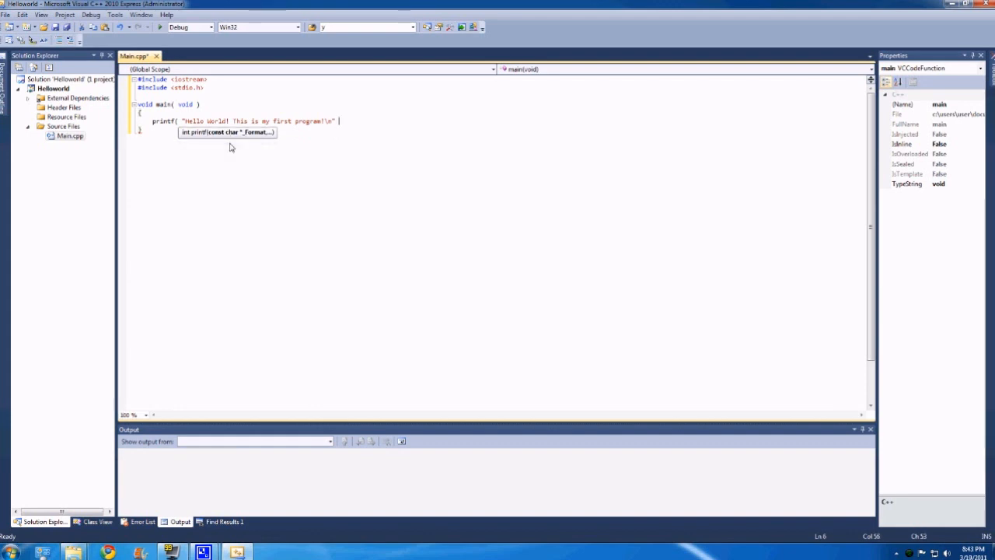
{"action": "type", "text": "/"}
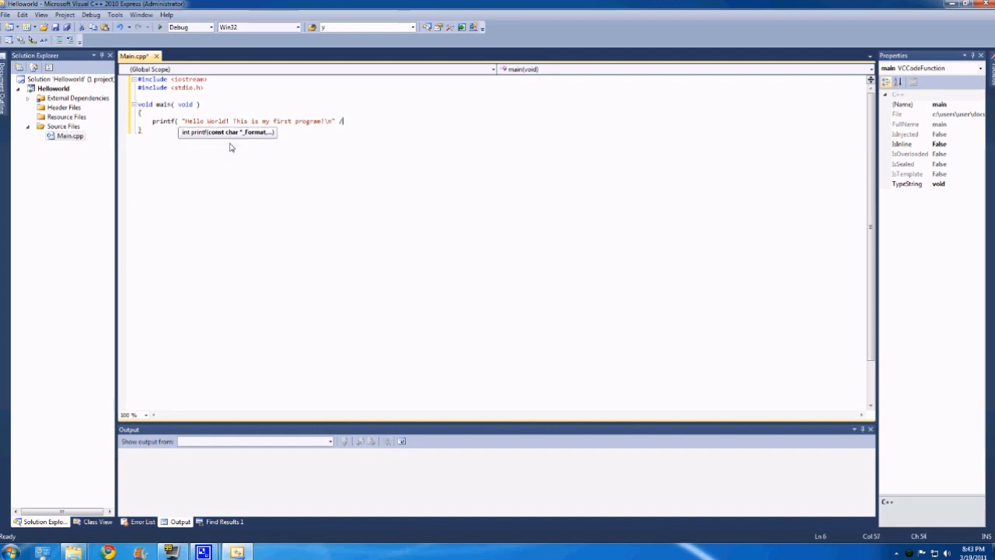
{"action": "key", "text": "BackSpace"}
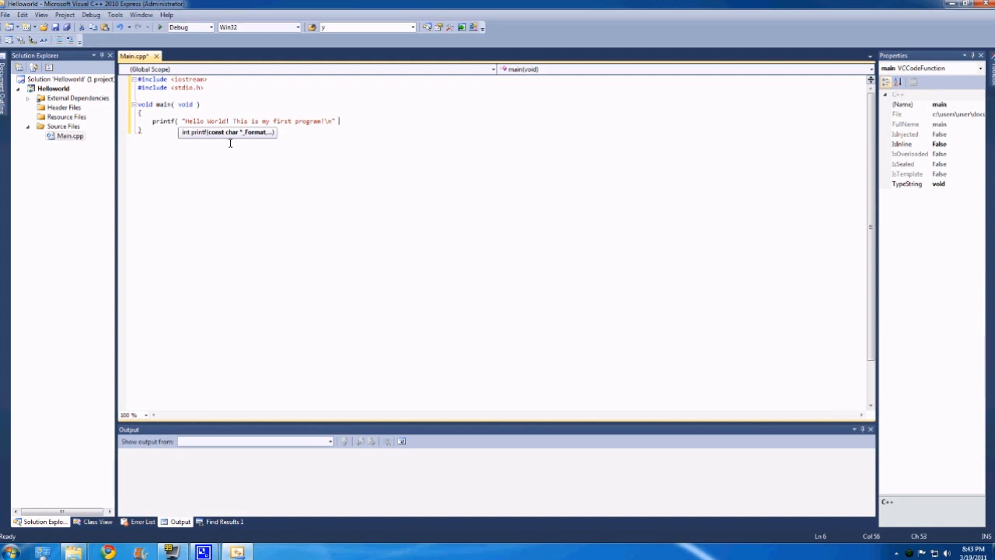
{"action": "type", "text": ");"}
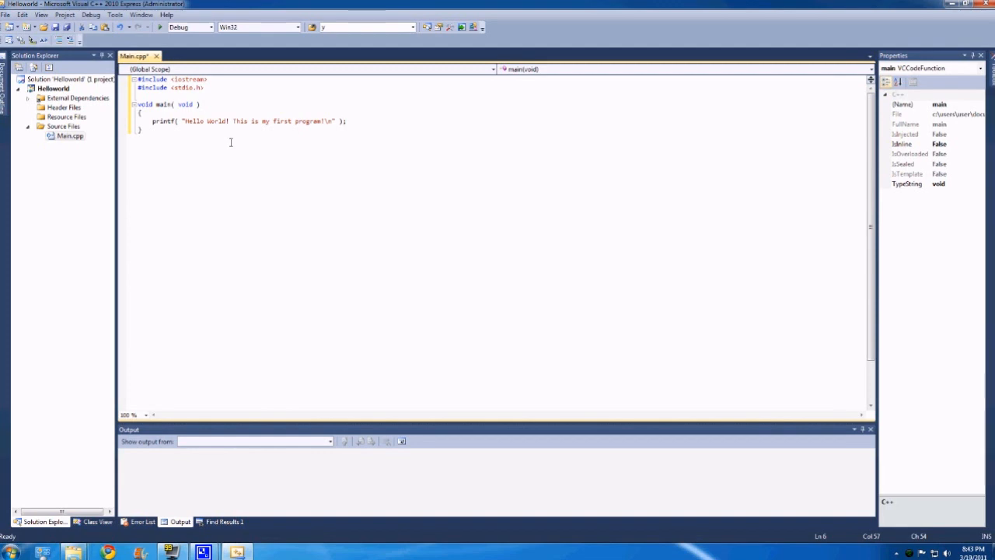
{"action": "mouse_move", "coordinate": [192, 68]}
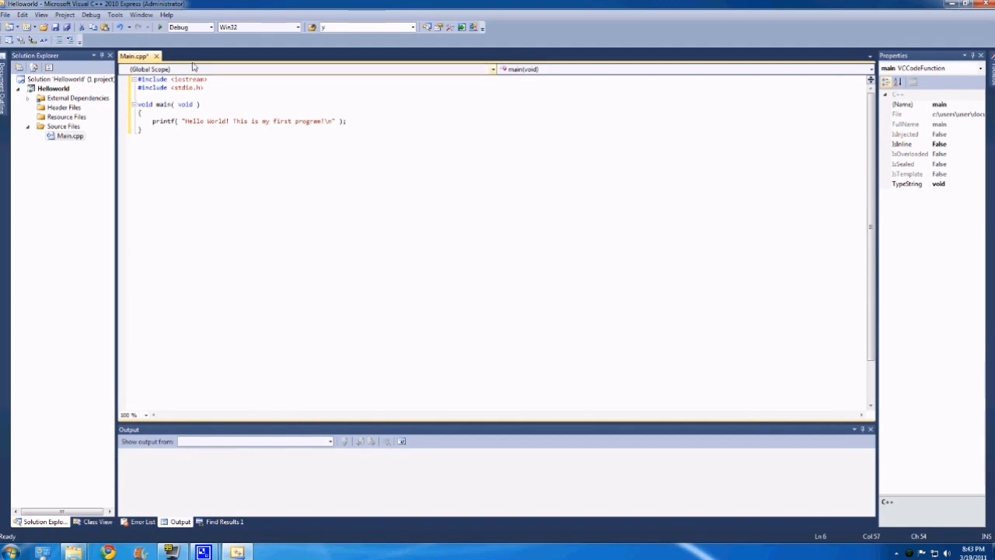
{"action": "mouse_move", "coordinate": [160, 27]}
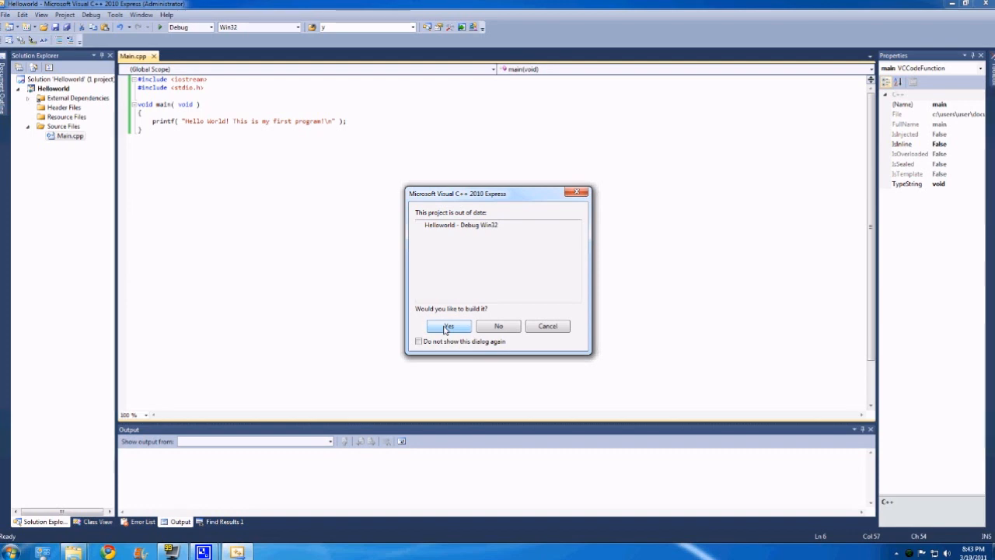
Build and run HelloWorld to see the greeting in the console window
{"action": "left_click", "coordinate": [449, 325]}
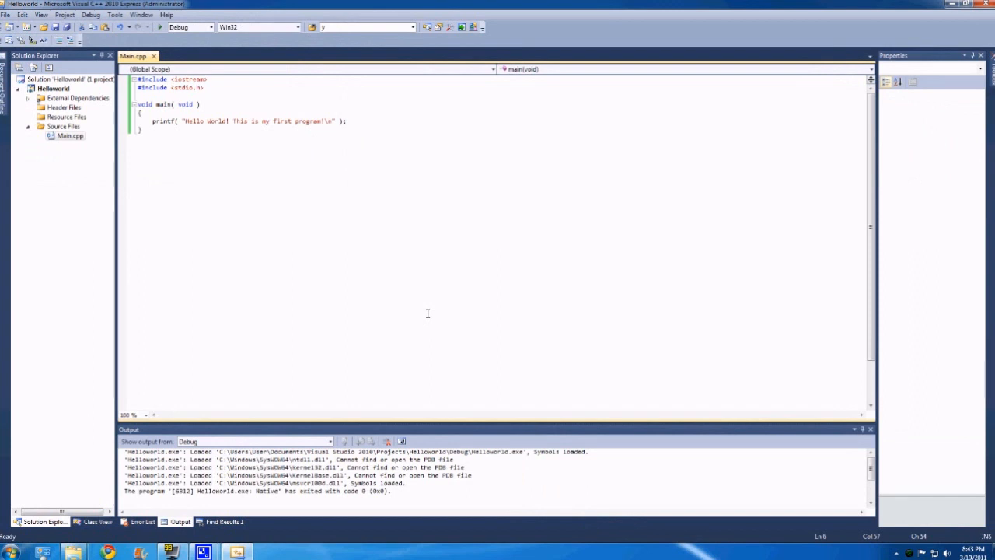
{"action": "mouse_move", "coordinate": [351, 119]}
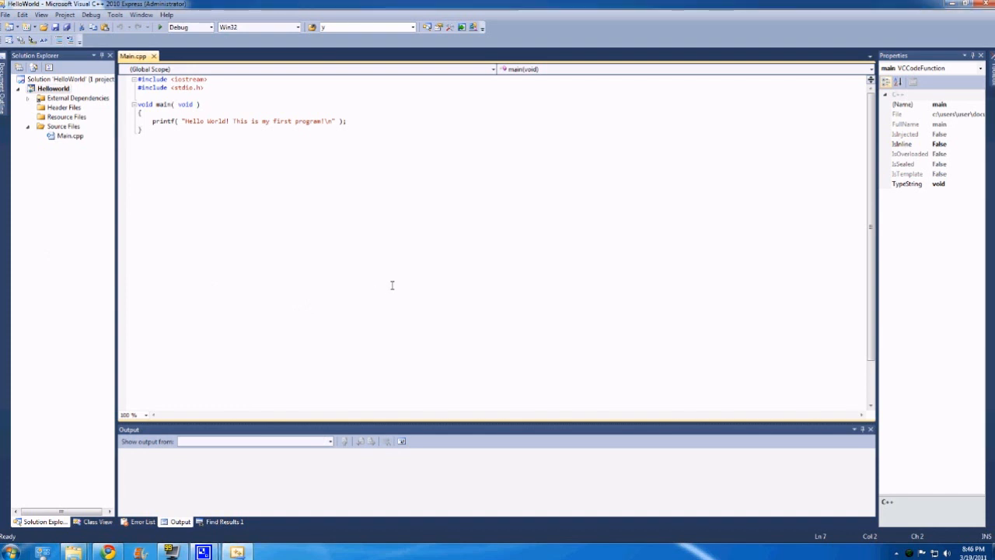
{"action": "mouse_move", "coordinate": [389, 283]}
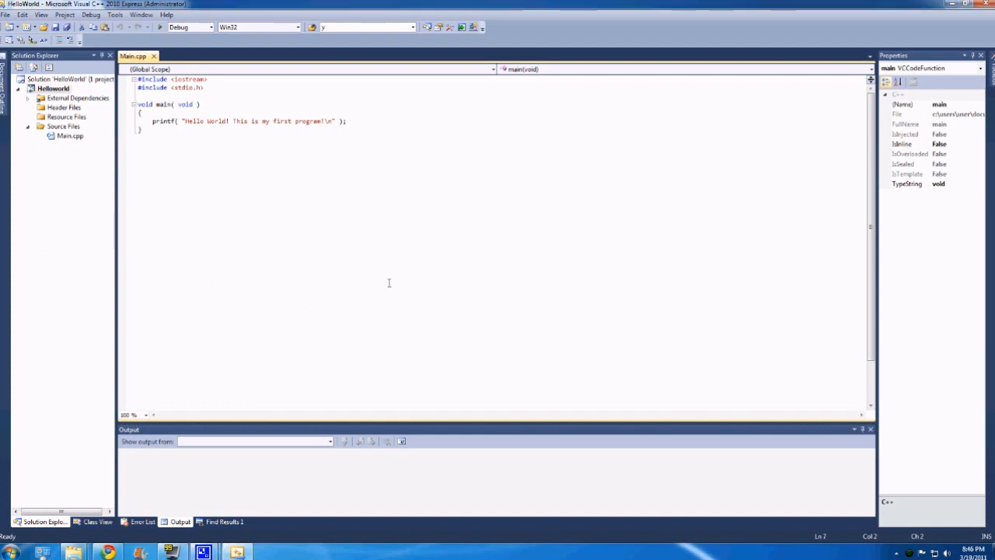
{"action": "mouse_move", "coordinate": [192, 91]}
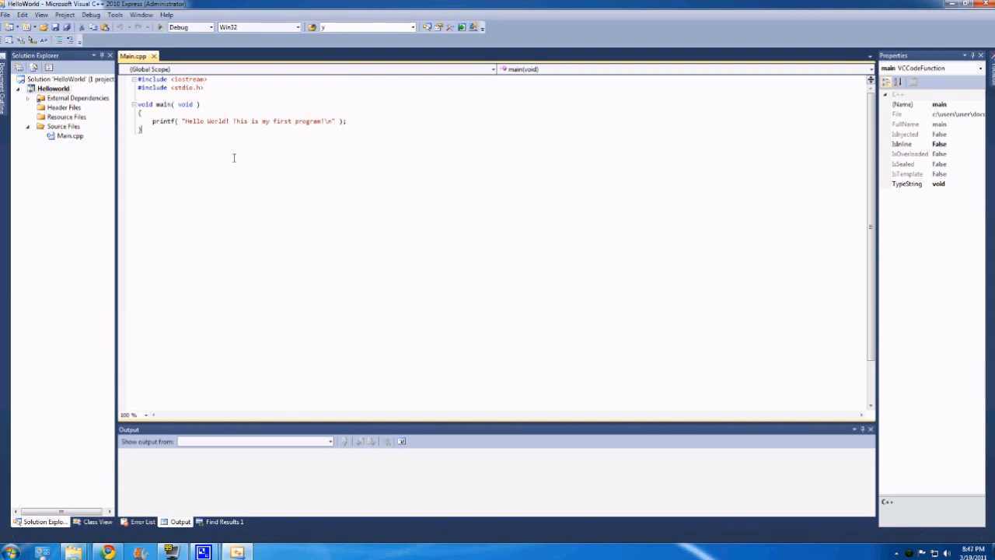
{"action": "left_click", "coordinate": [156, 28]}
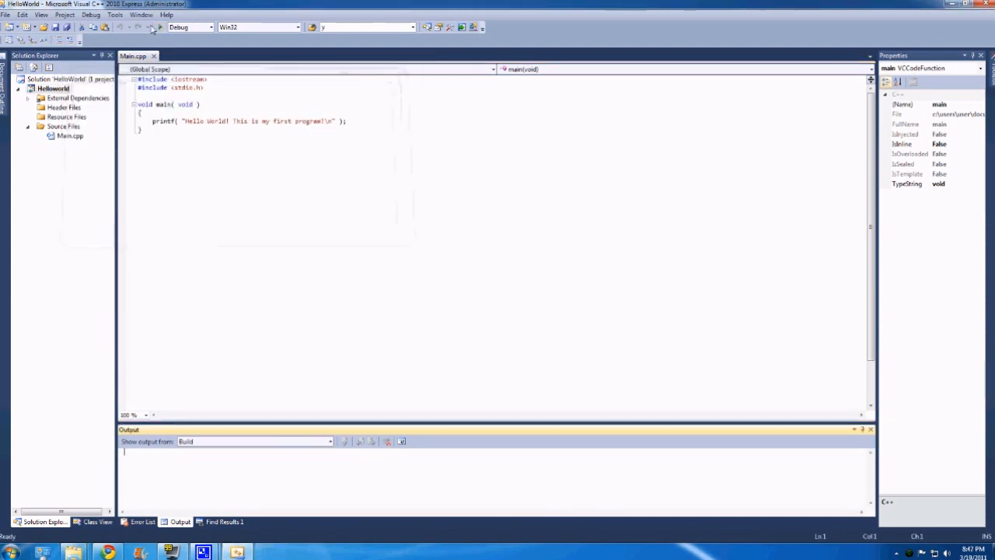
{"action": "left_click", "coordinate": [159, 27]}
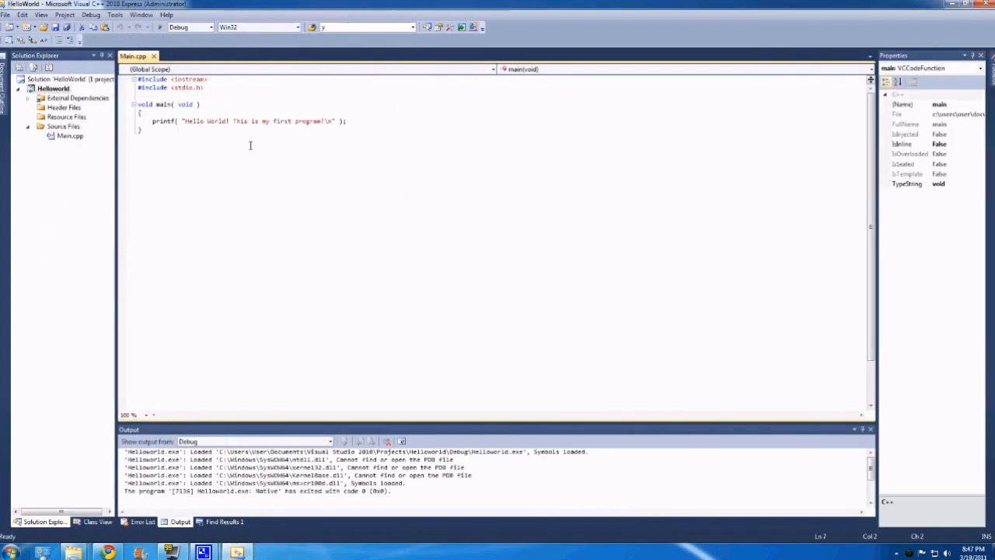
{"action": "mouse_move", "coordinate": [161, 27]}
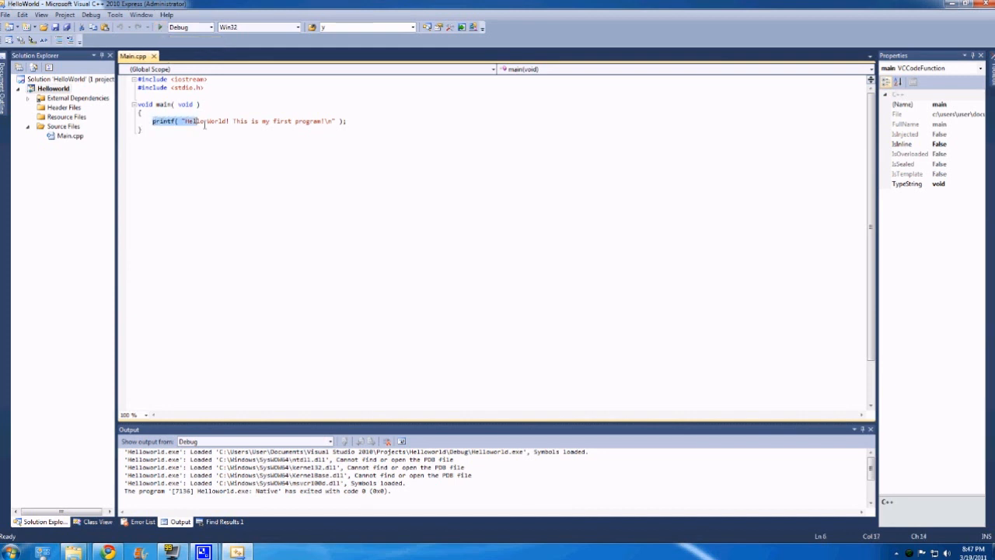
{"action": "left_click", "coordinate": [348, 122]}
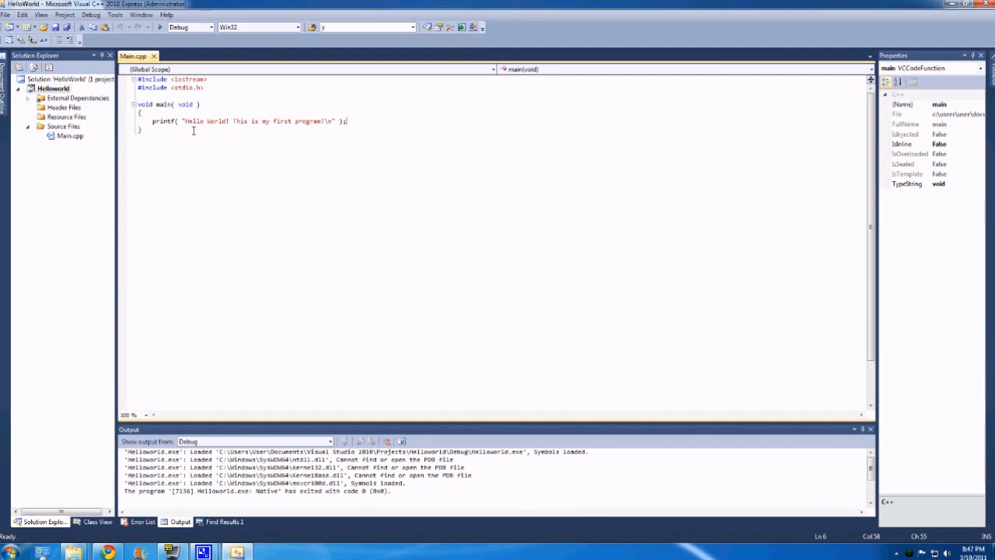
{"action": "mouse_move", "coordinate": [173, 132]}
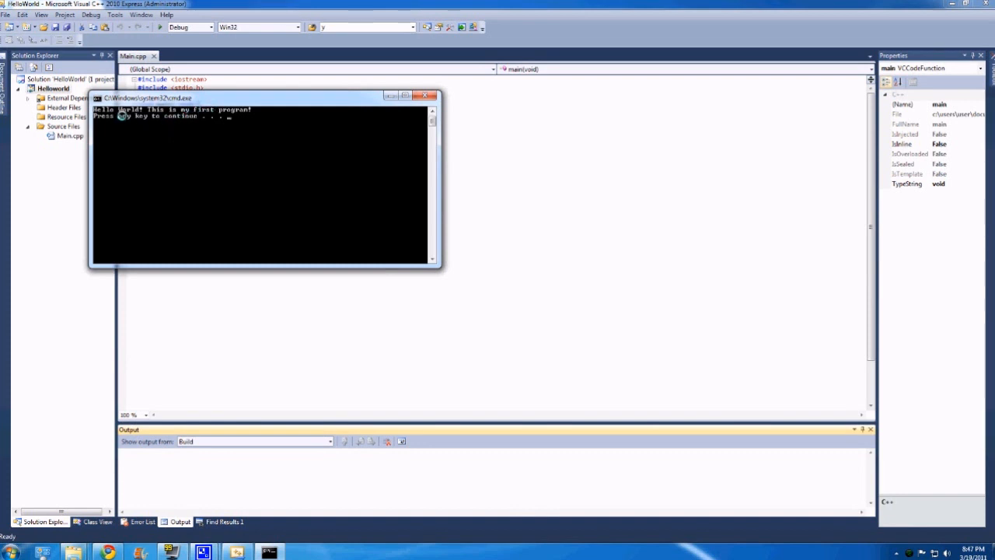
{"action": "mouse_move", "coordinate": [190, 116]}
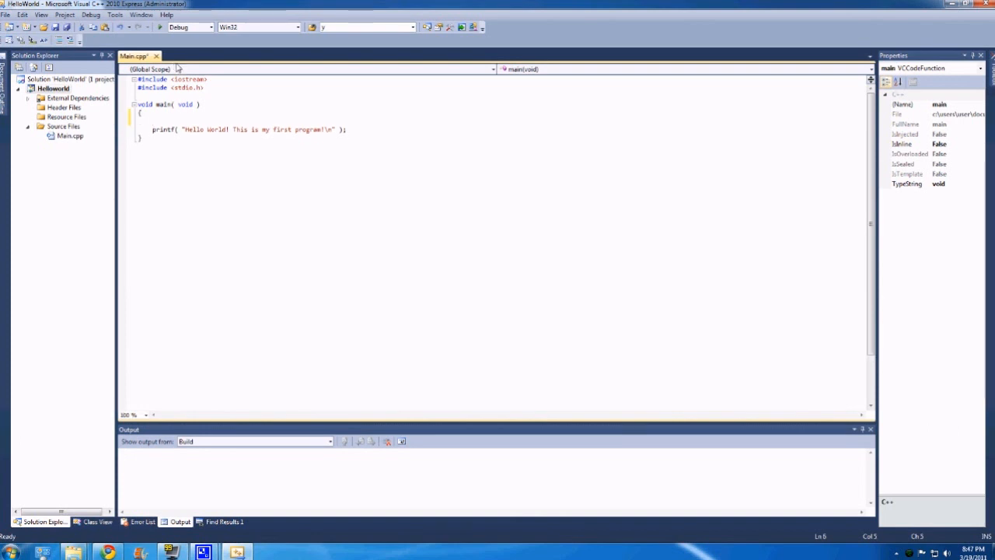
Add printf( "Second message!\n" ); below the first printf in main
{"action": "type", "text": "int"}
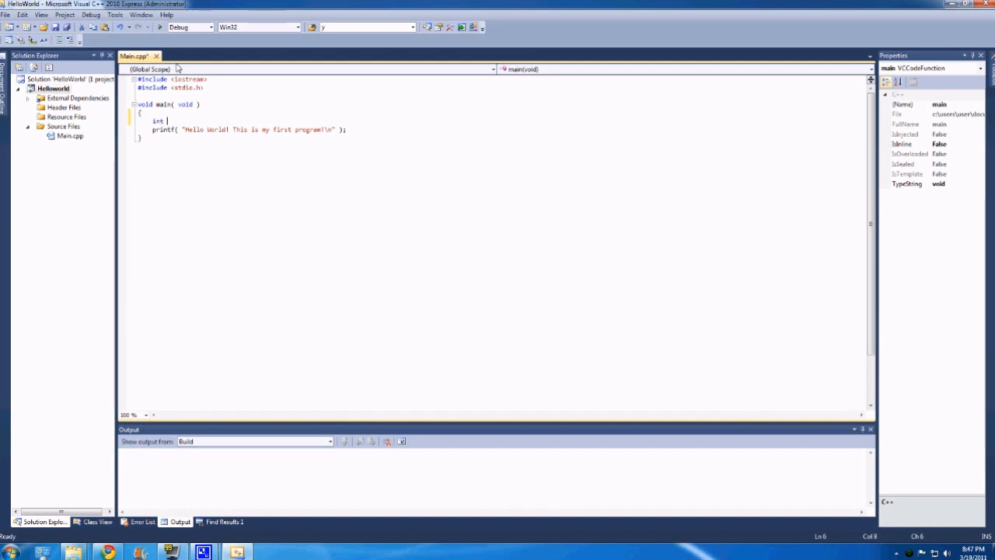
{"action": "key", "text": "Backspace"}
{"action": "type", "text": "p"}
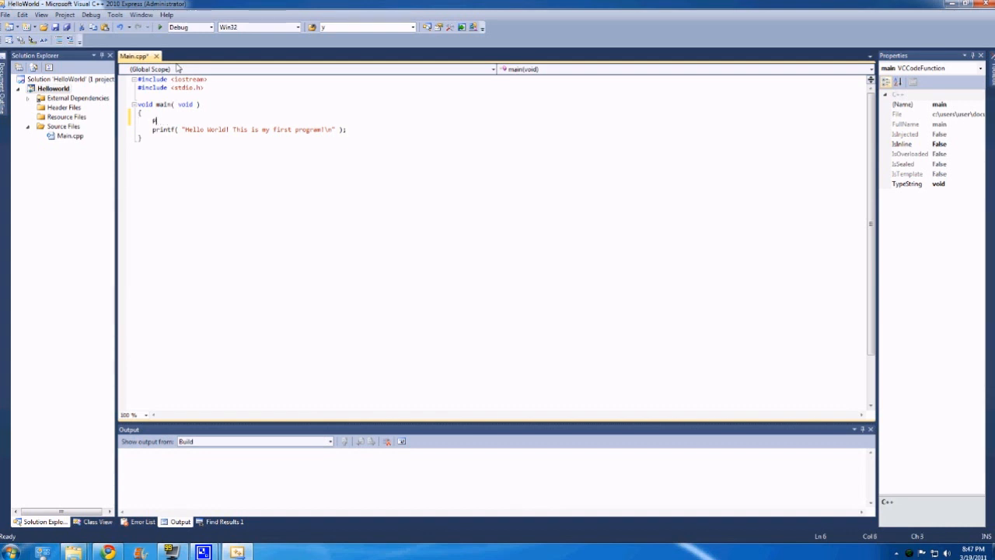
{"action": "type", "text": "rintf( \"Second \\n\" );"}
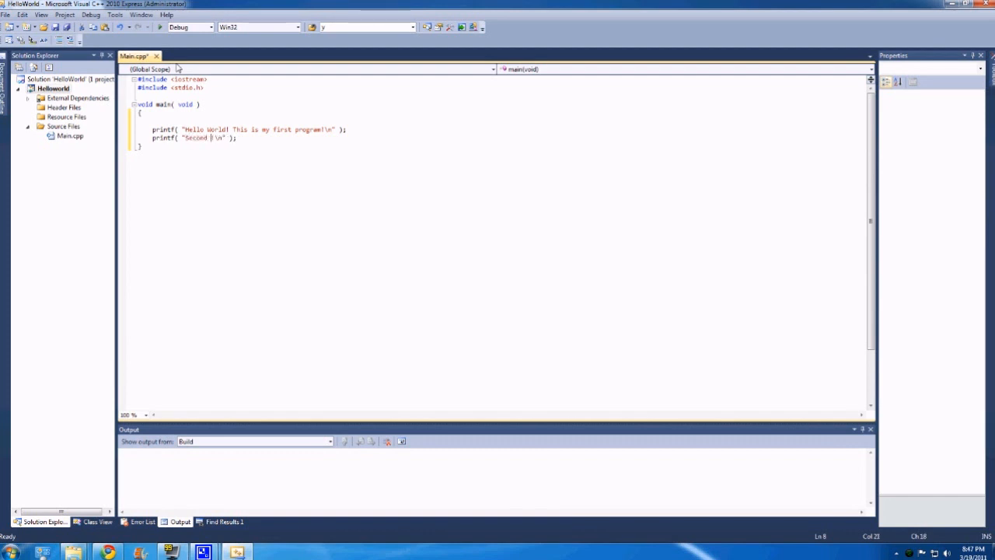
{"action": "type", "text": "message!"}
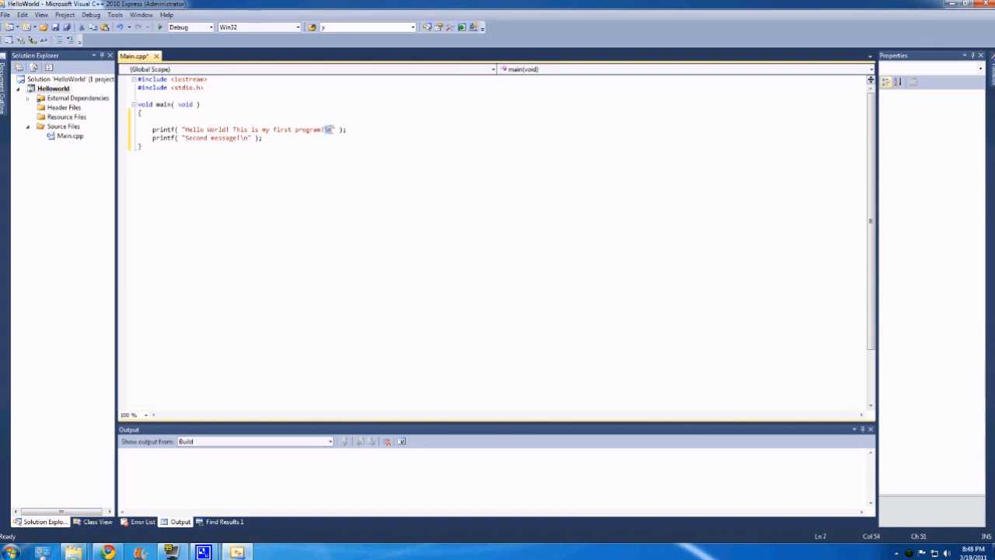
{"action": "mouse_move", "coordinate": [332, 133]}
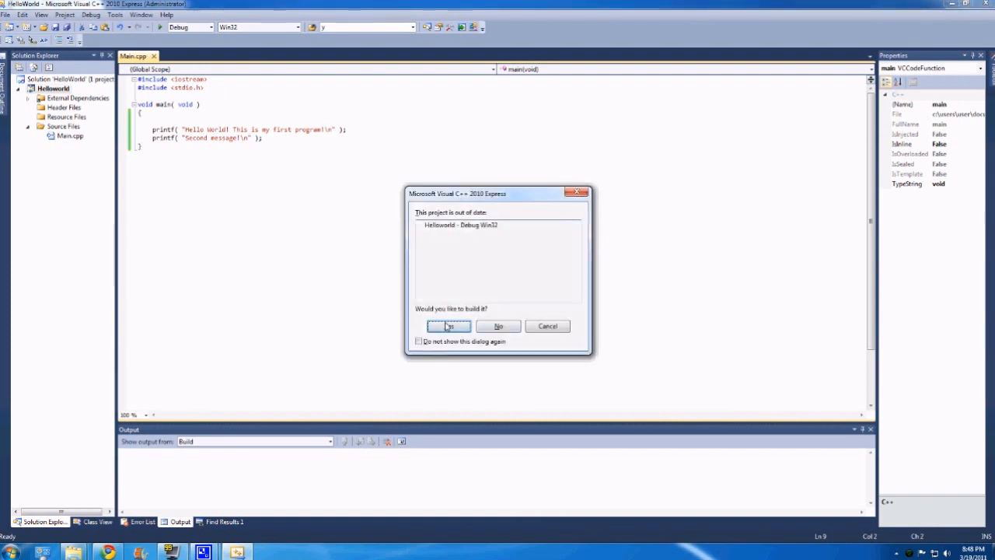
Build and run Helloworld twice, the second time with the first printf's \n removed
{"action": "left_click", "coordinate": [448, 325]}
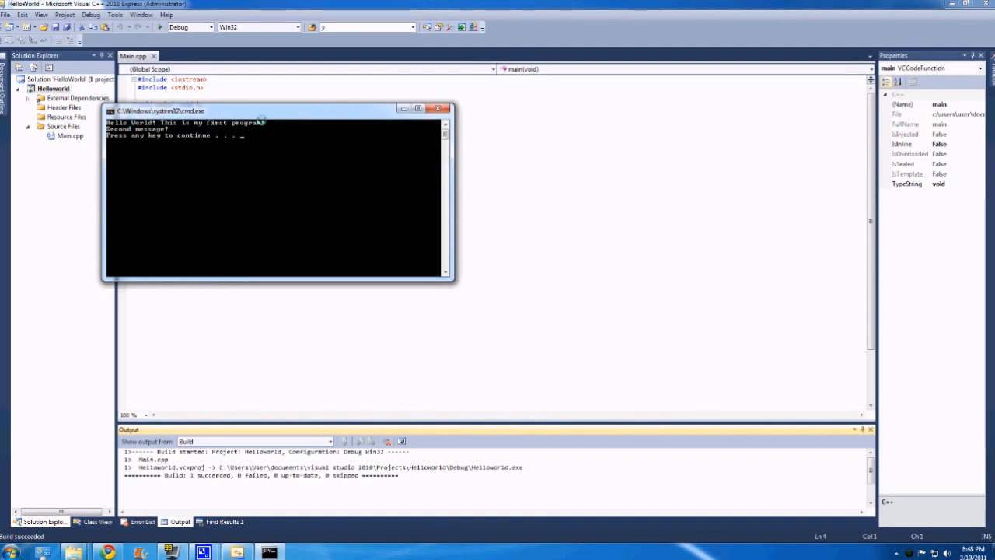
{"action": "mouse_move", "coordinate": [184, 141]}
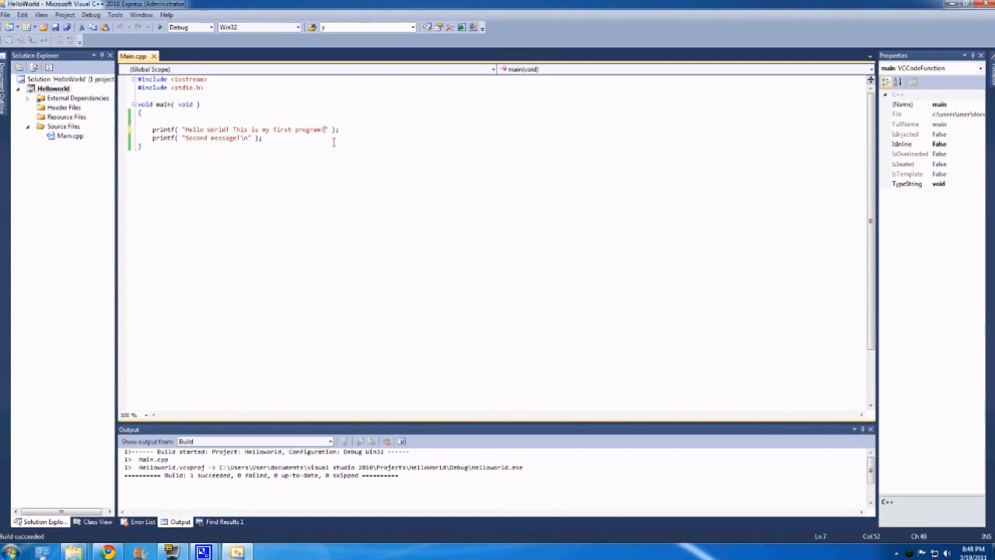
{"action": "left_click", "coordinate": [160, 26]}
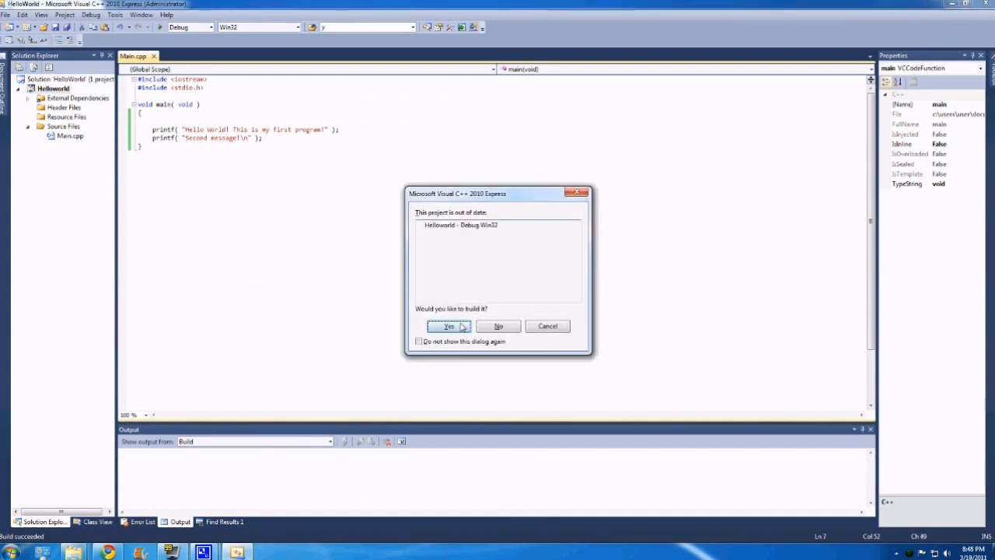
{"action": "left_click", "coordinate": [447, 325]}
{"action": "type", "text": "\\n"}
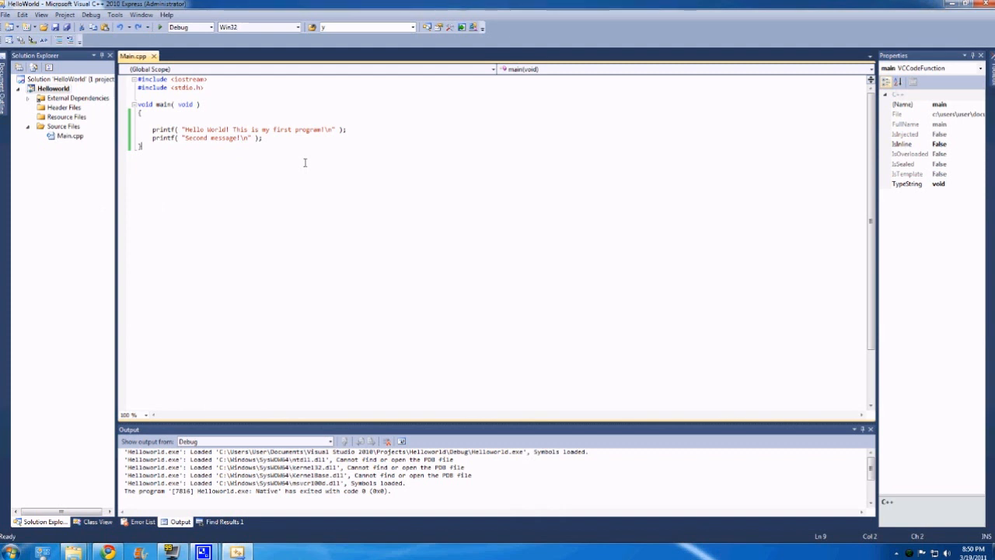
{"action": "mouse_move", "coordinate": [156, 138]}
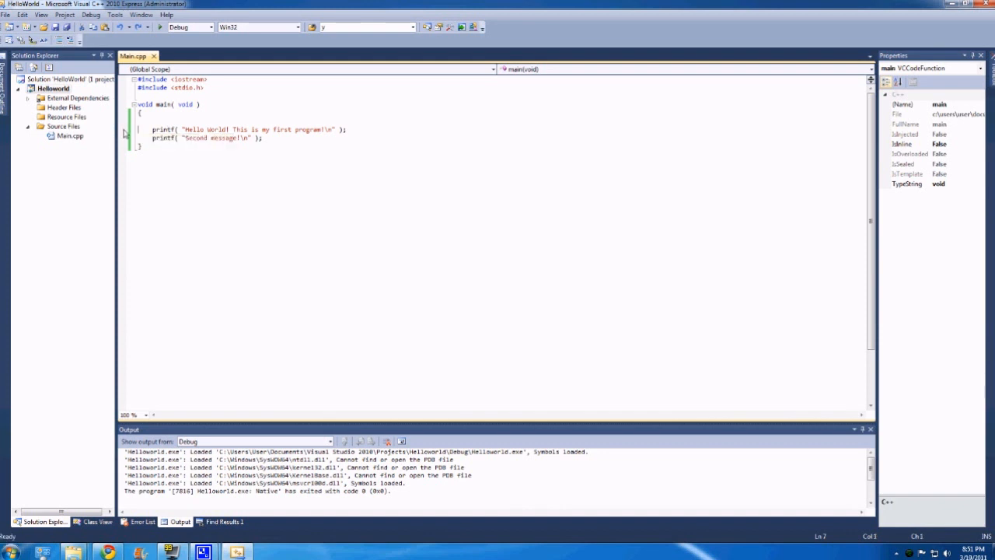
Set a breakpoint on line 7's printf and step over it with F10 across two debug runs
{"action": "left_click", "coordinate": [152, 137]}
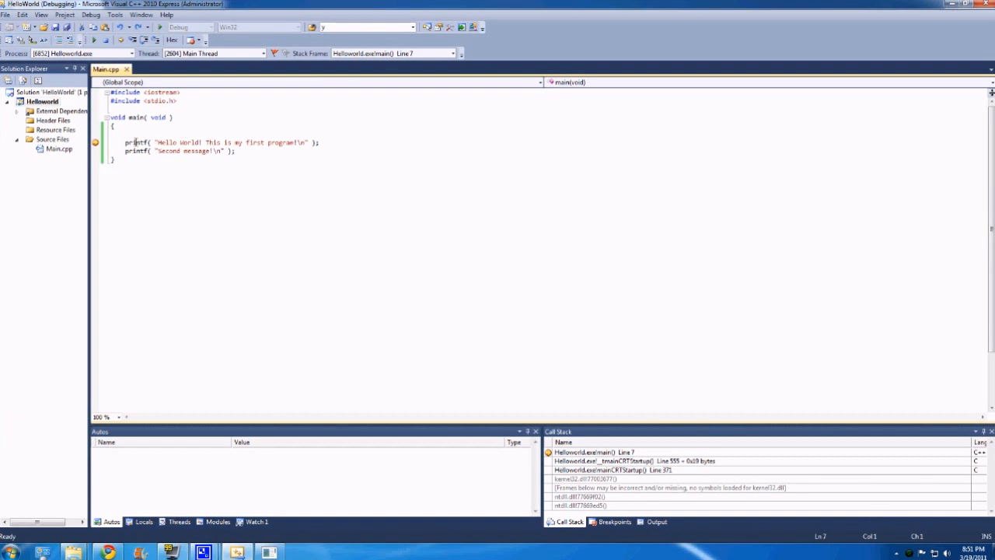
{"action": "key", "text": "F10"}
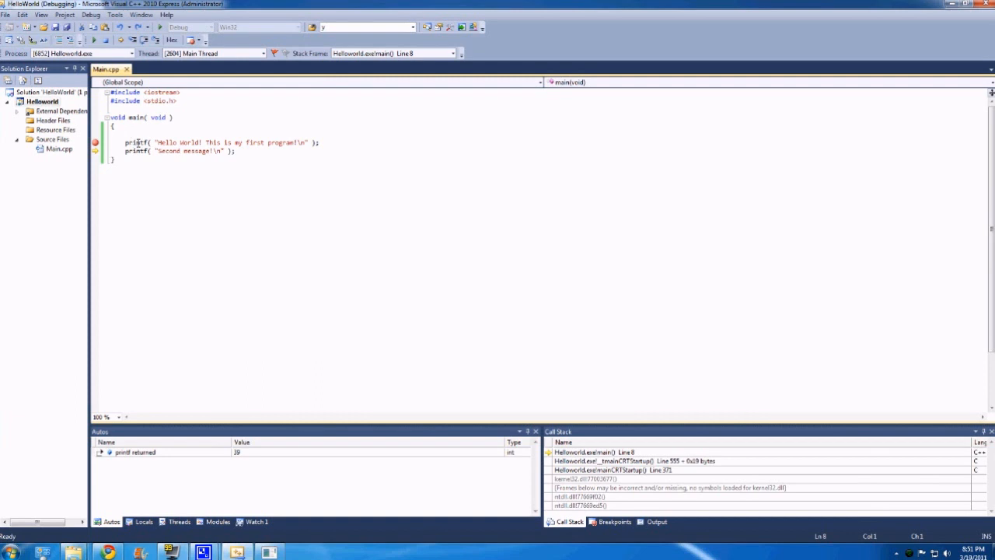
{"action": "key", "text": "F10"}
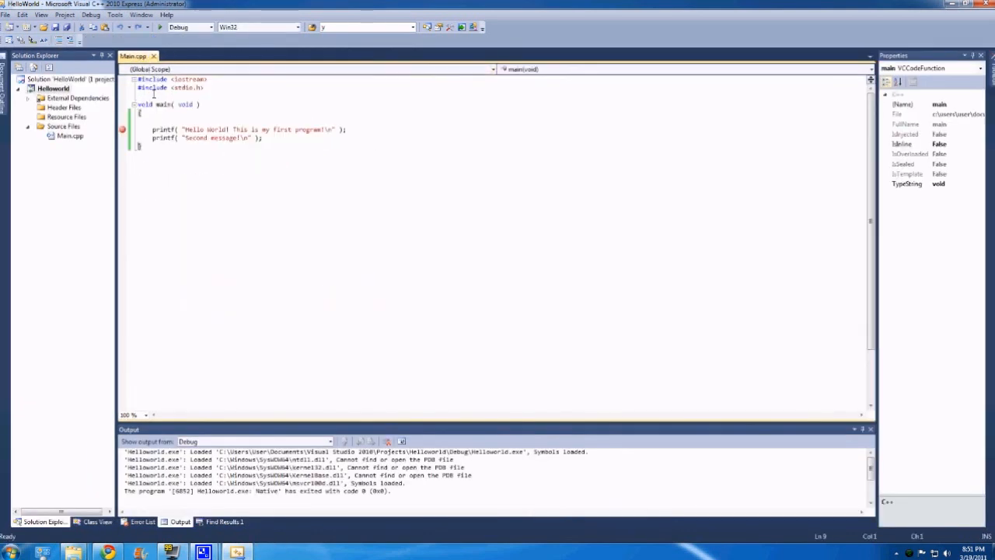
{"action": "left_click", "coordinate": [185, 129]}
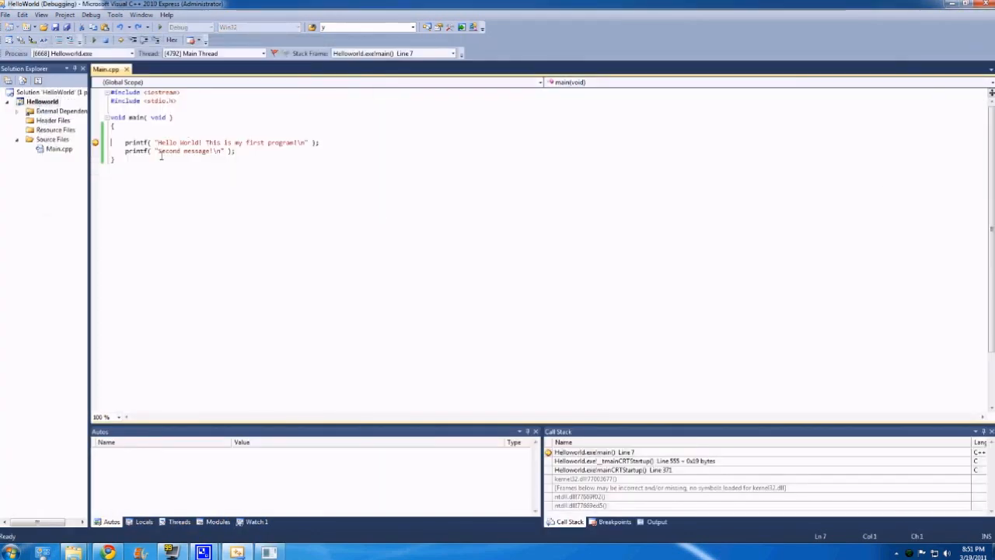
{"action": "key", "text": "F10"}
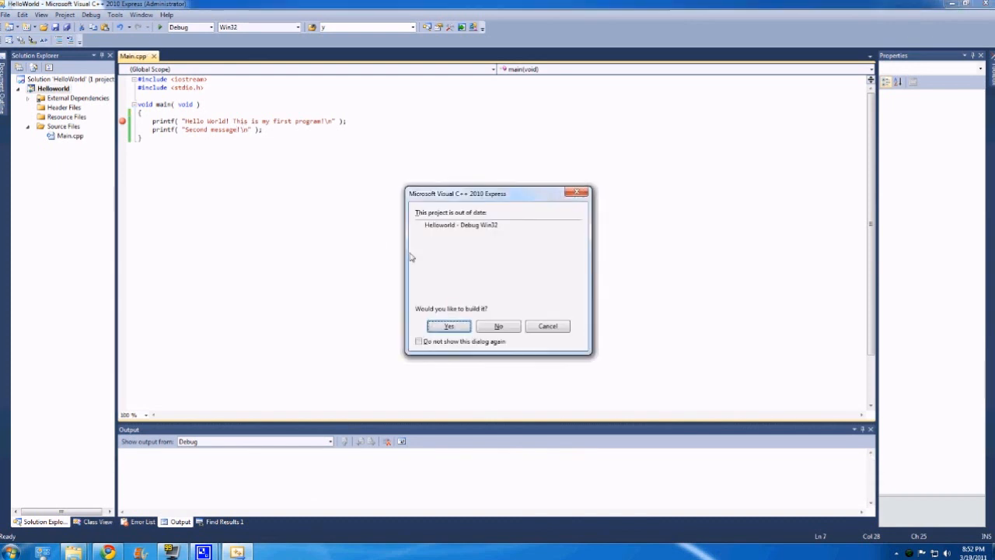
Confirm the out-of-date build of Helloworld and start marking the printf statements in main
{"action": "left_click", "coordinate": [448, 325]}
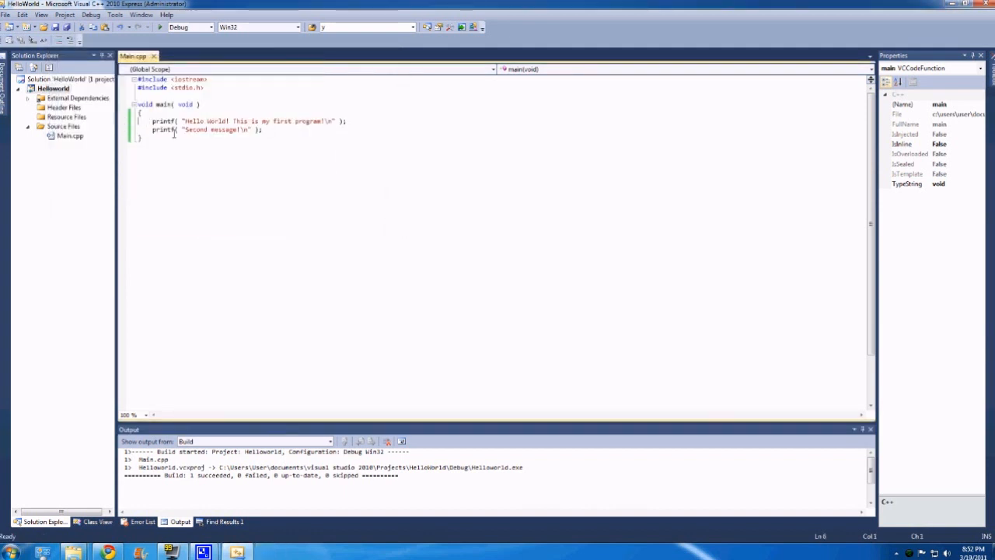
{"action": "left_click", "coordinate": [159, 27]}
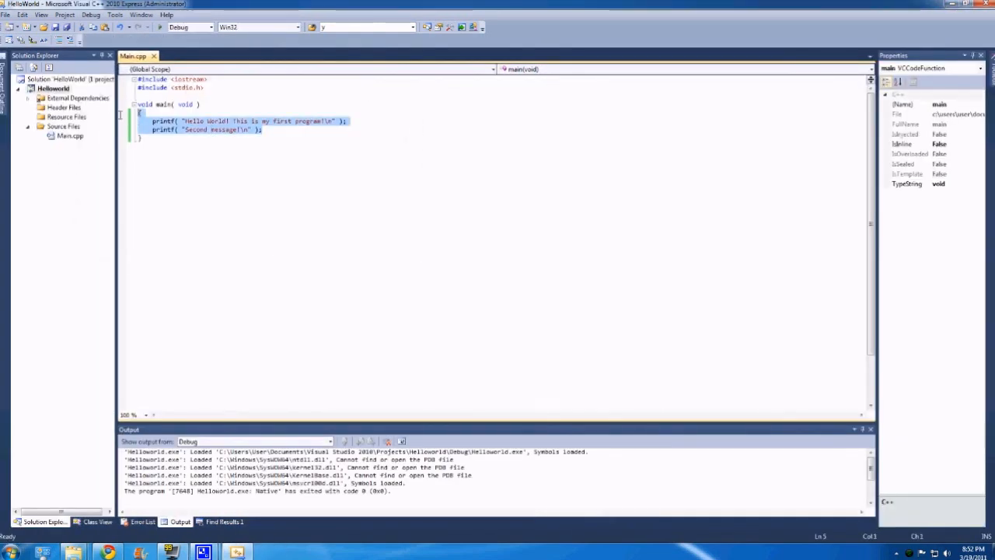
{"action": "key", "text": "Delete"}
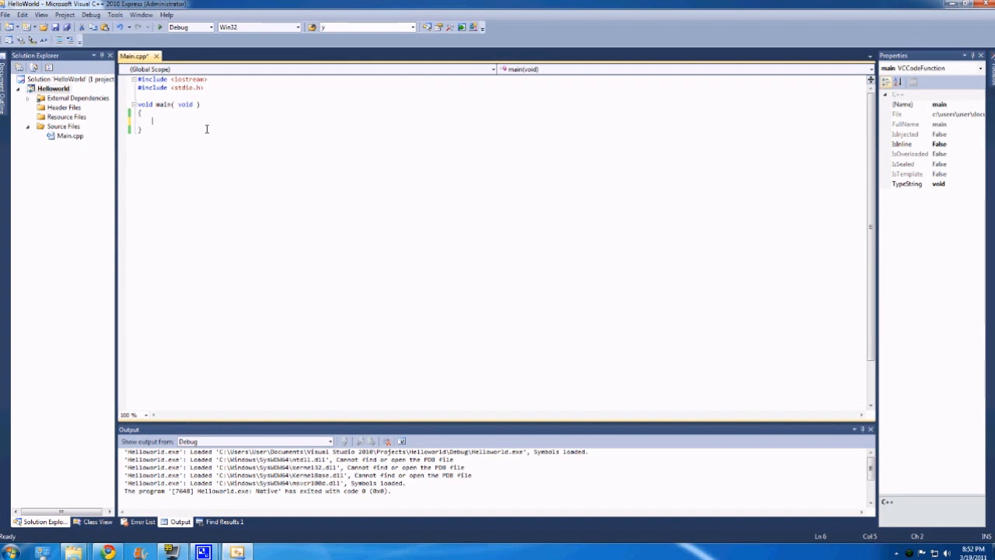
{"action": "type", "text": "int"}
{"action": "type", "text": "bool"}
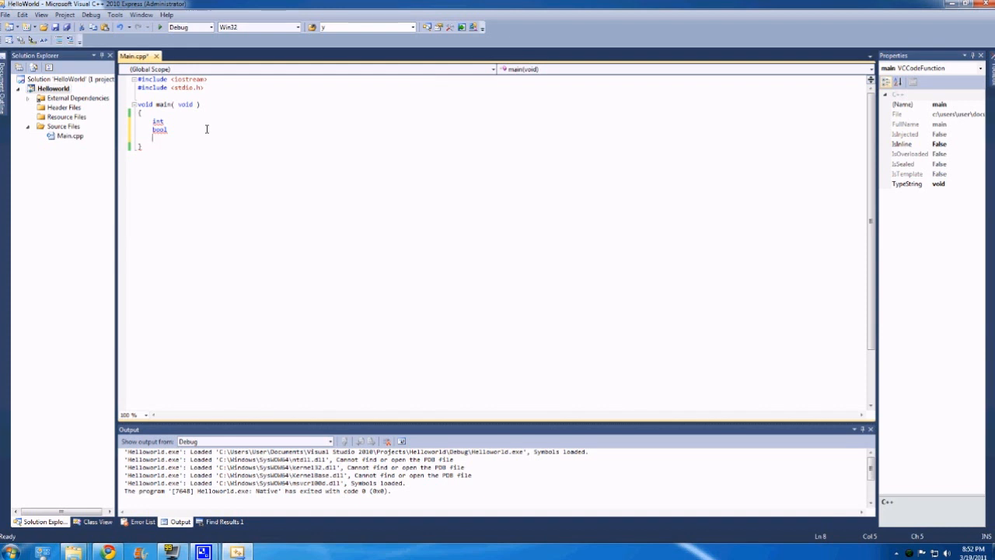
{"action": "type", "text": "char"}
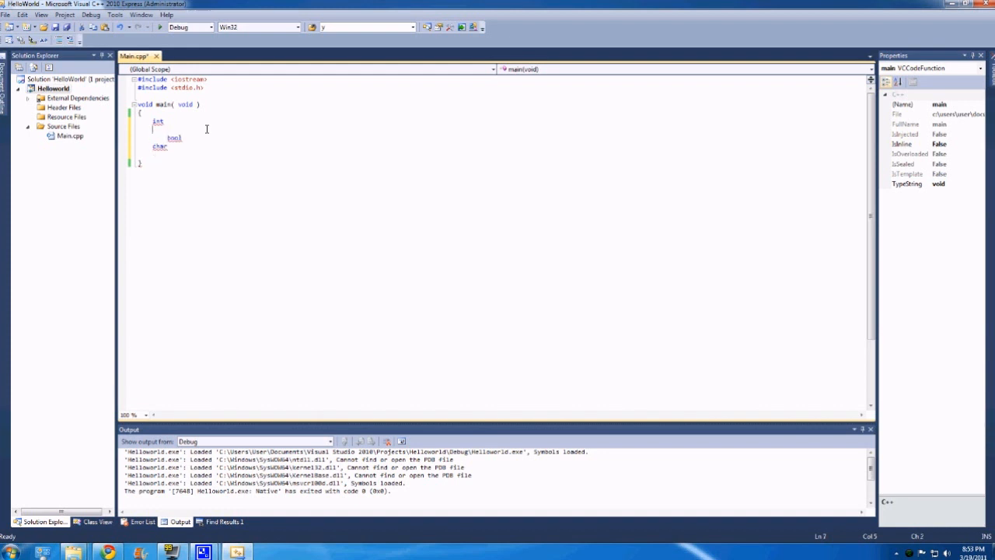
{"action": "type", "text": "float"}
{"action": "type", "text": "doub"}
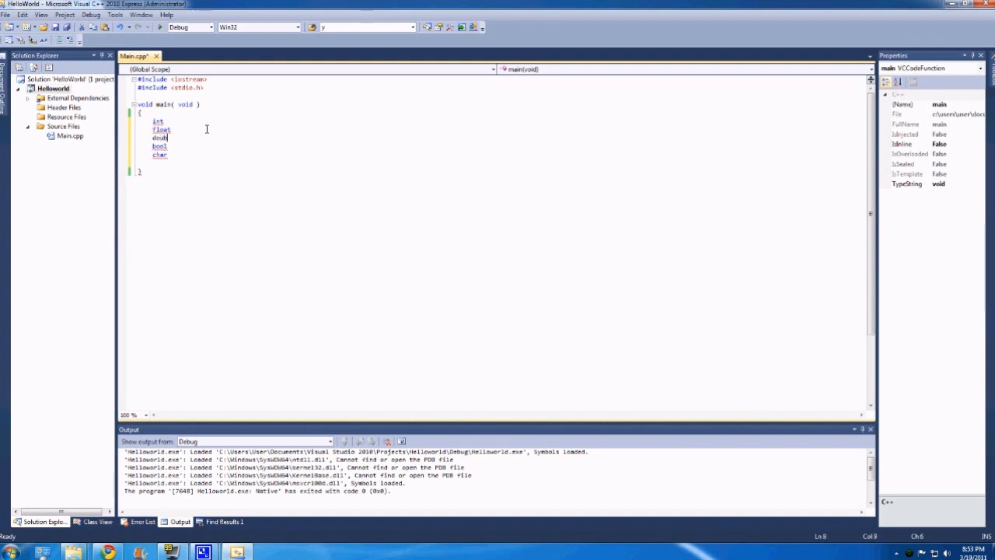
{"action": "type", "text": "le"}
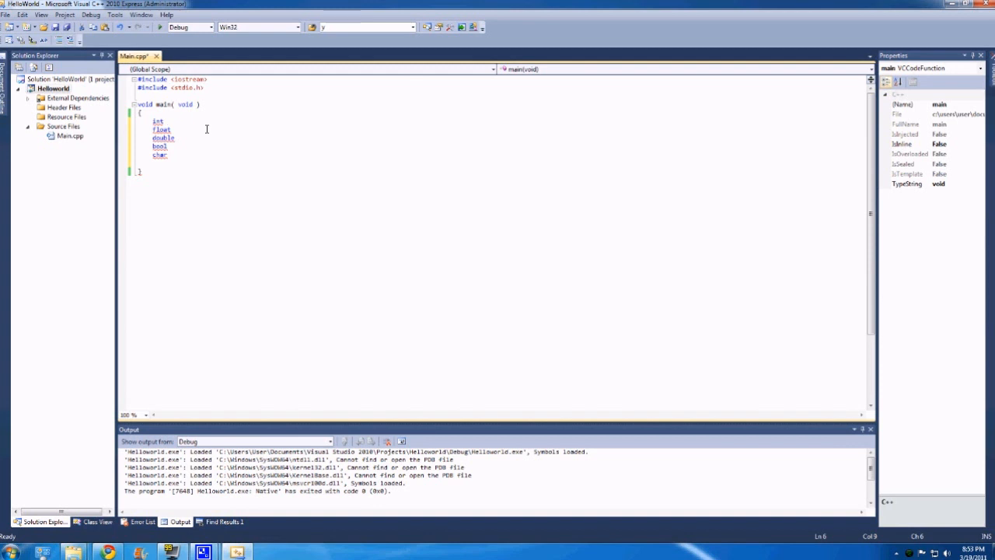
{"action": "left_click", "coordinate": [166, 122]}
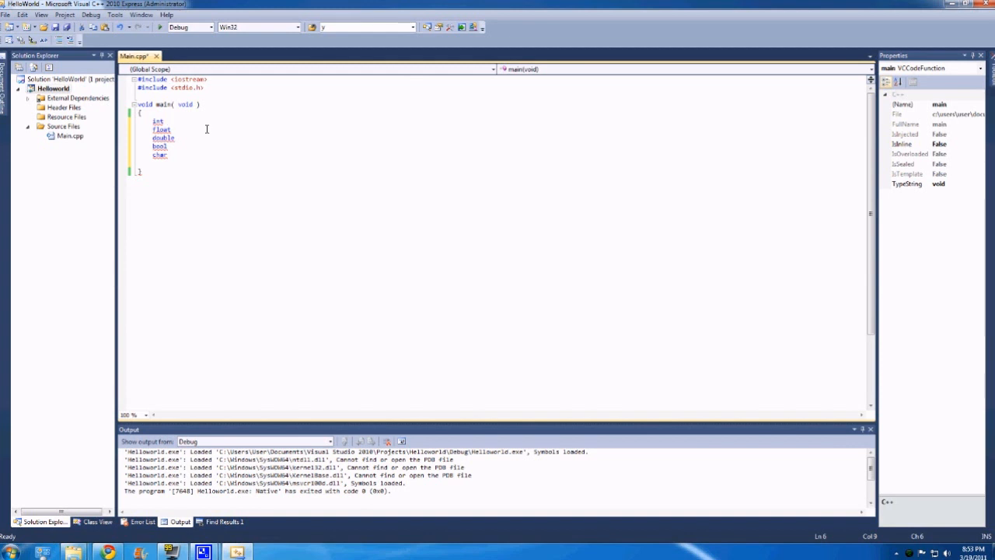
{"action": "left_click", "coordinate": [166, 121]}
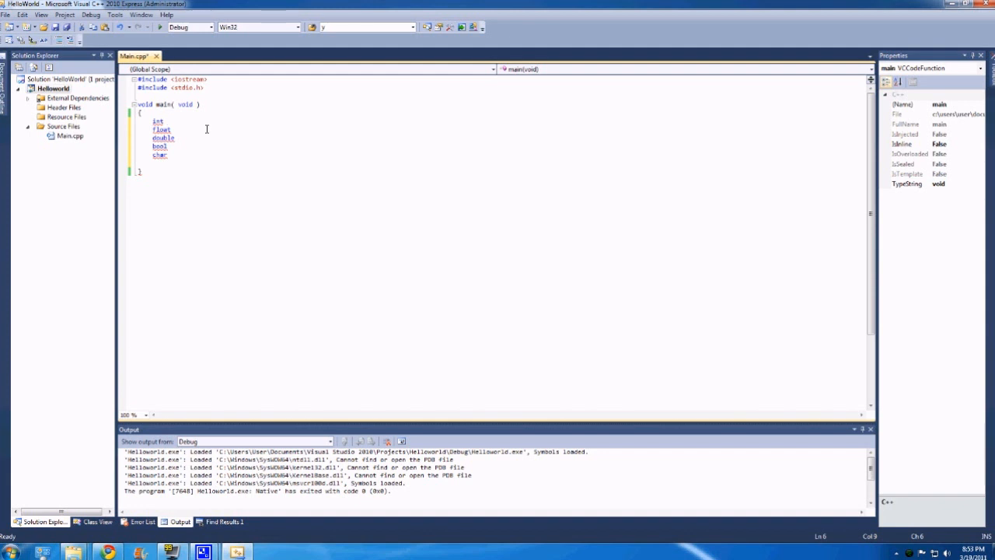
Declare 'int WholeNumber;' after discarding the partly typed name Integ
{"action": "type", "text": "i"}
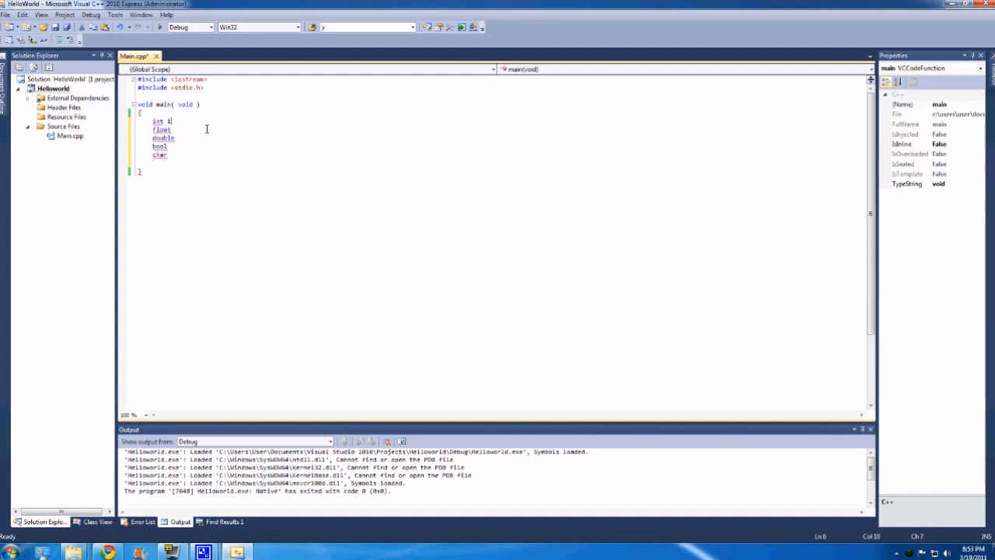
{"action": "type", "text": "nt"}
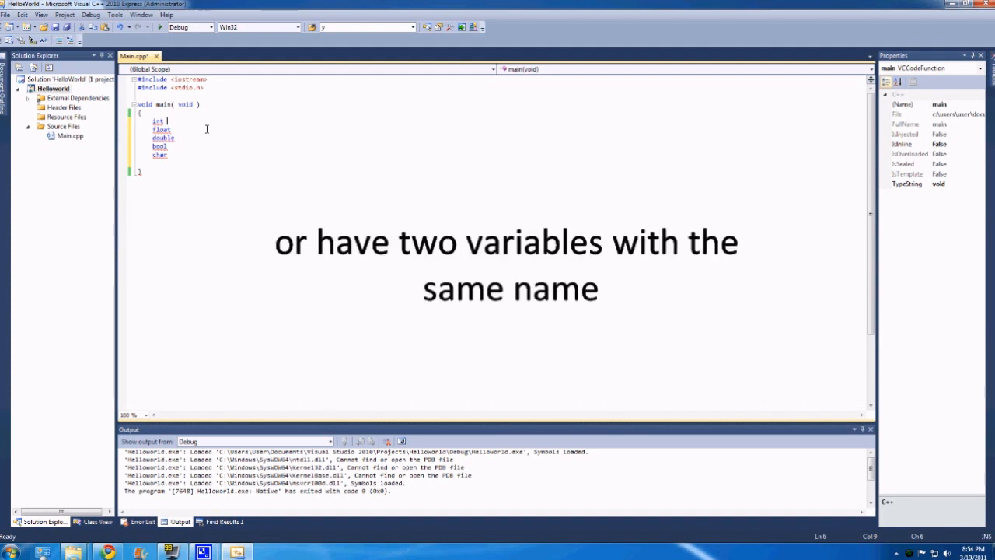
{"action": "type", "text": "Integ"}
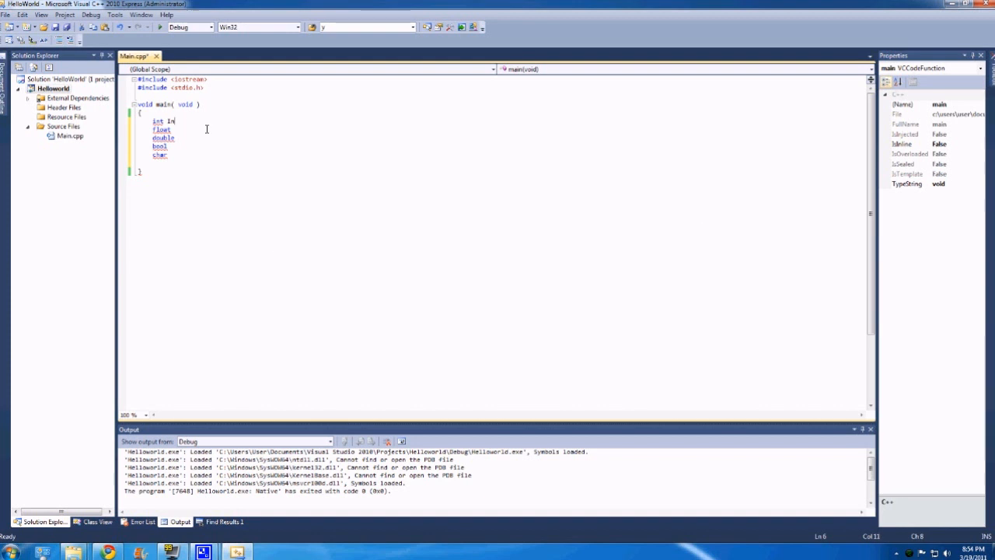
{"action": "type", "text": "t"}
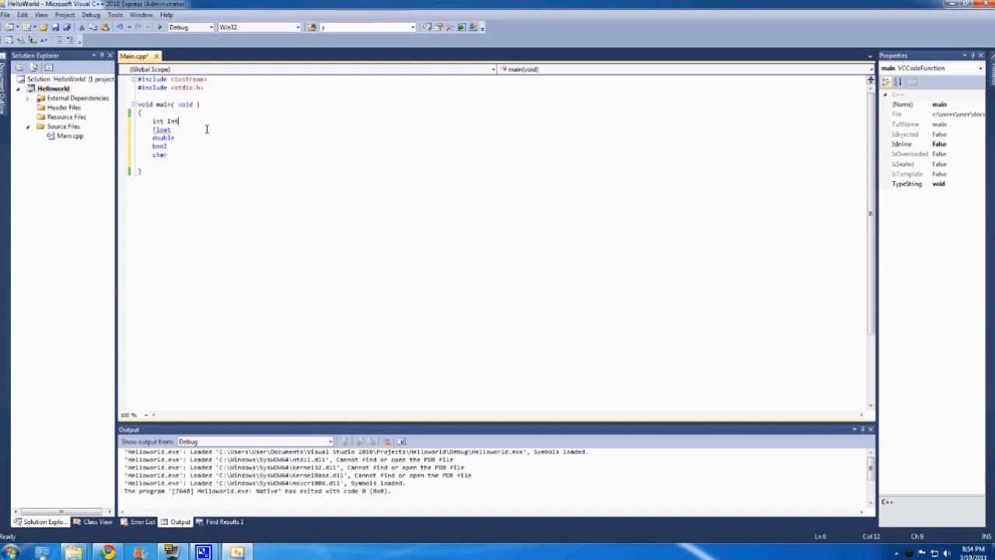
{"action": "key", "text": "BackSpace"}
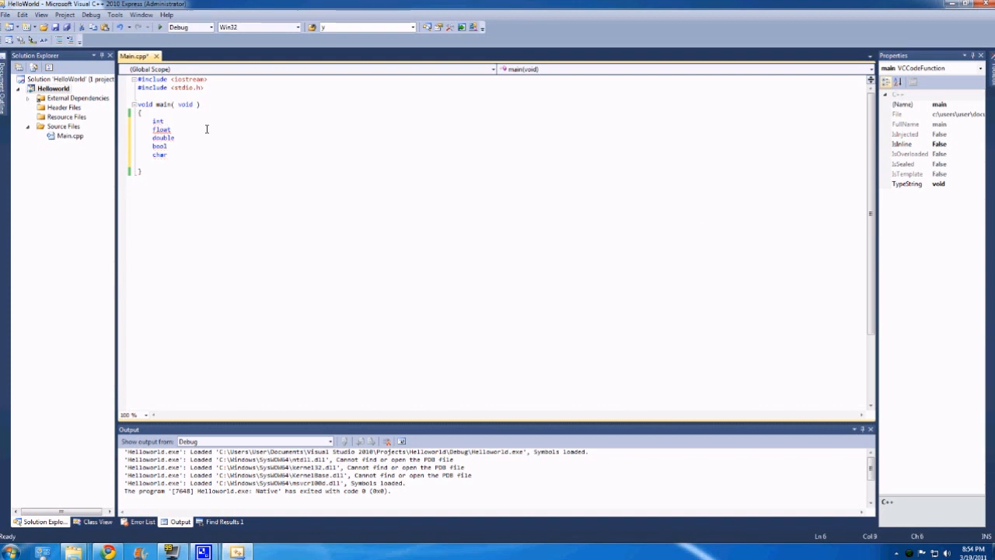
{"action": "type", "text": "WholeNumber;"}
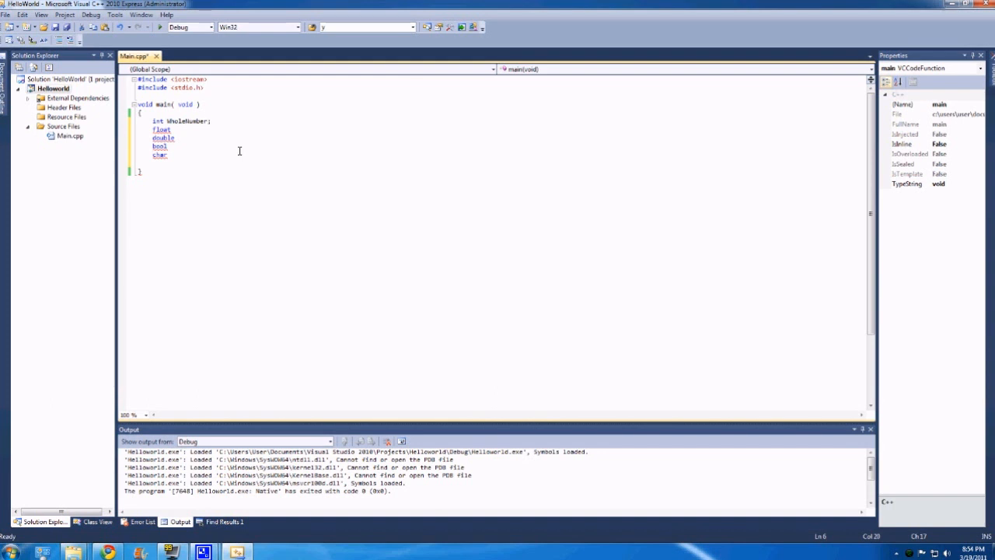
{"action": "type", "text": "="}
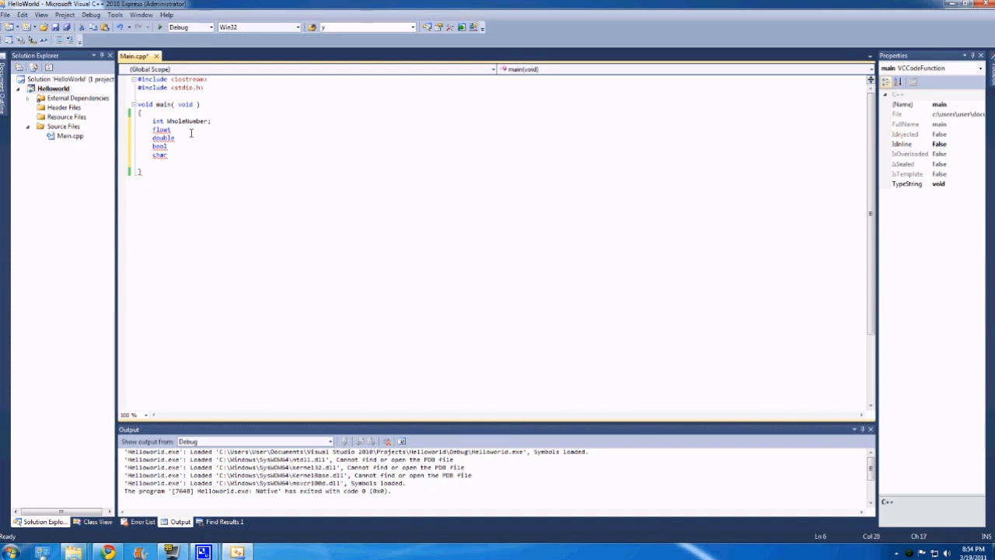
Assign WholeNumber = 6; on the next line, trying a .5 decimal after it
{"action": "key", "text": "Return"}
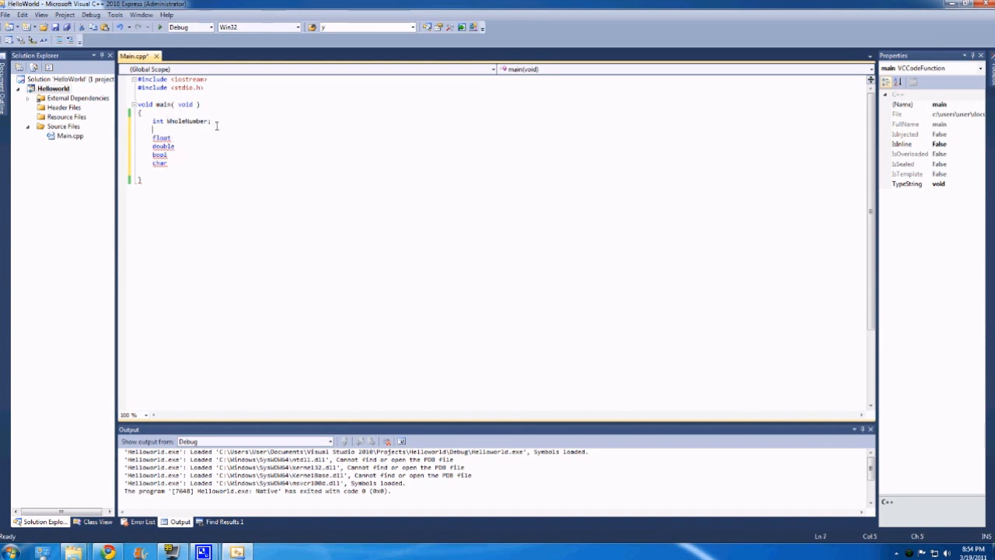
{"action": "type", "text": "WholeNumber"}
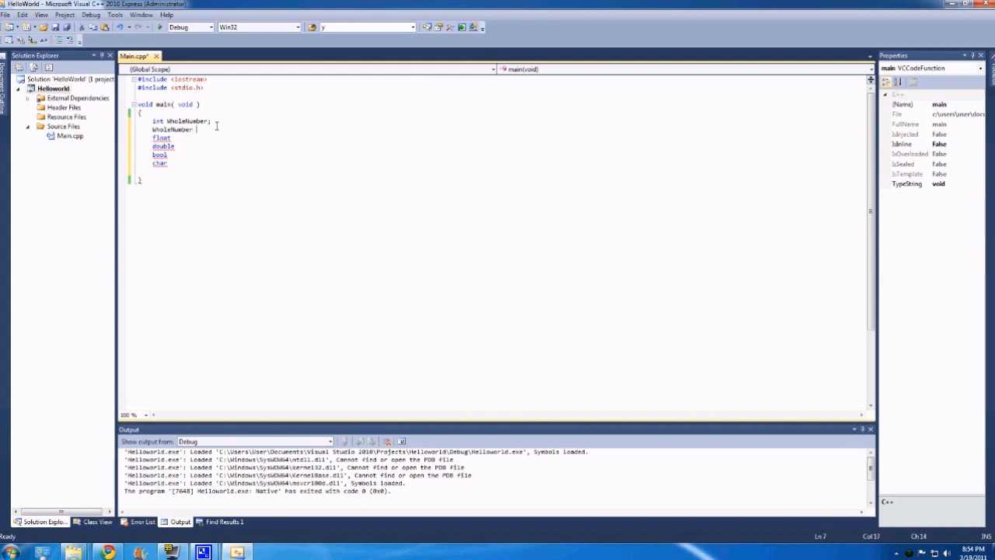
{"action": "type", "text": "= 6;"}
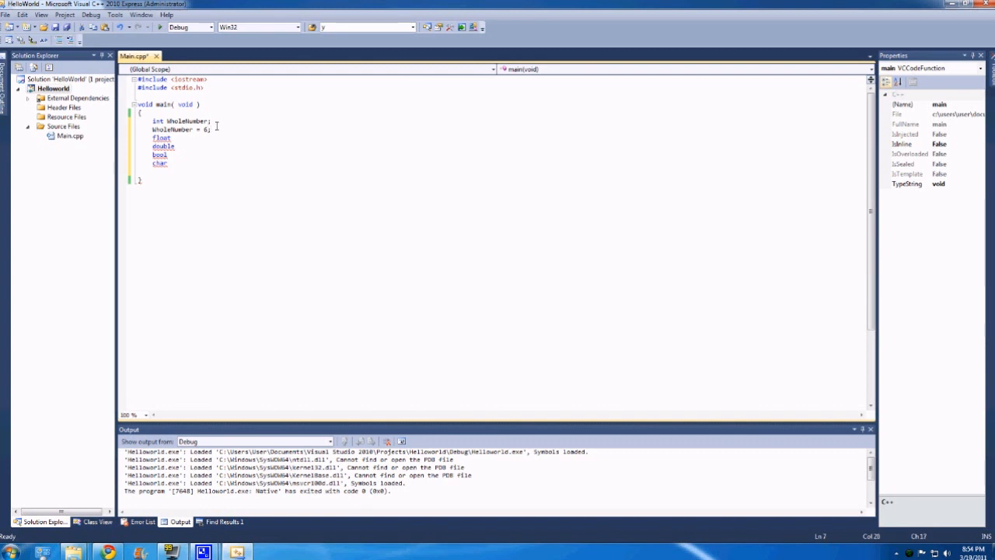
{"action": "type", "text": ".5"}
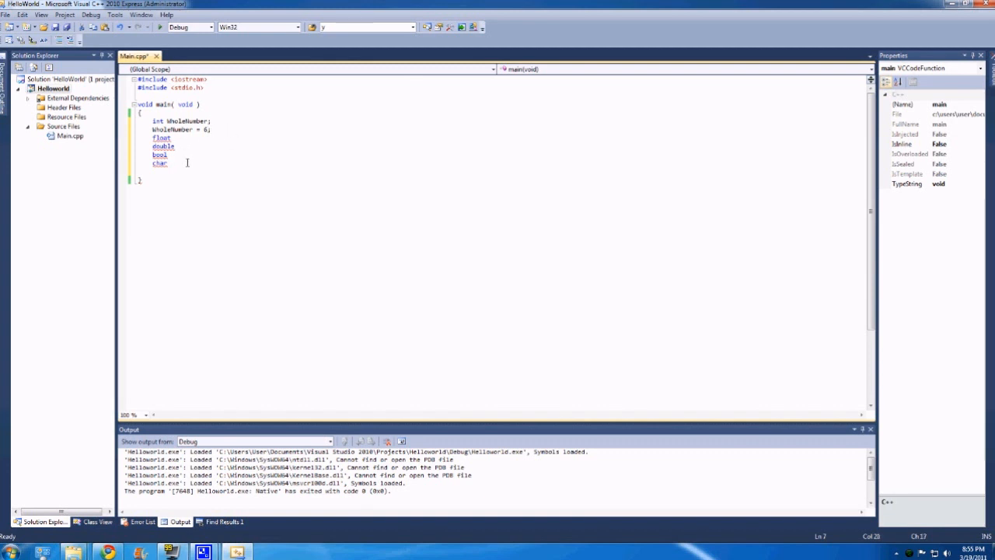
Comment out the float–char lines and add printf( "Hello\n" ); below them
{"action": "left_click_drag", "start_coordinate": [140, 138], "coordinate": [166, 163]}
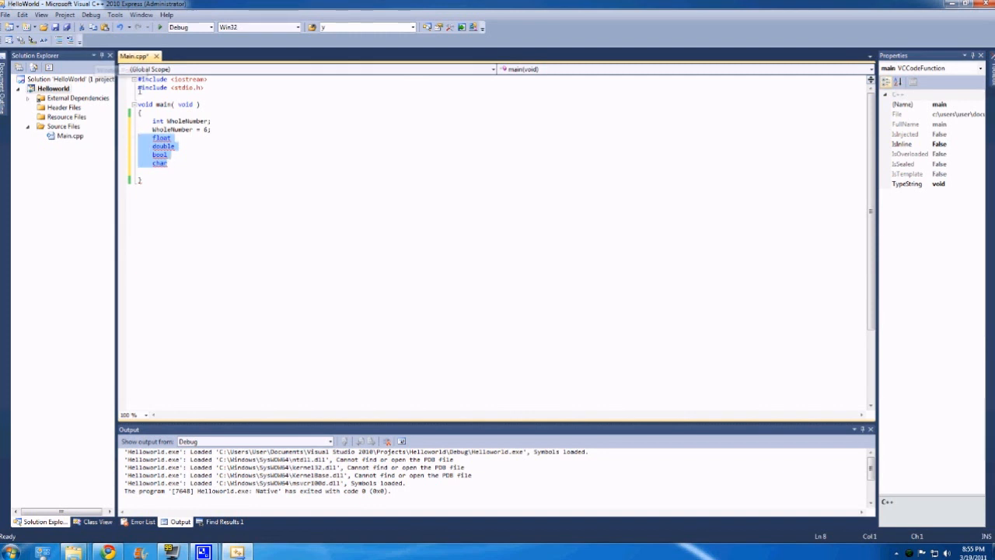
{"action": "mouse_move", "coordinate": [59, 40]}
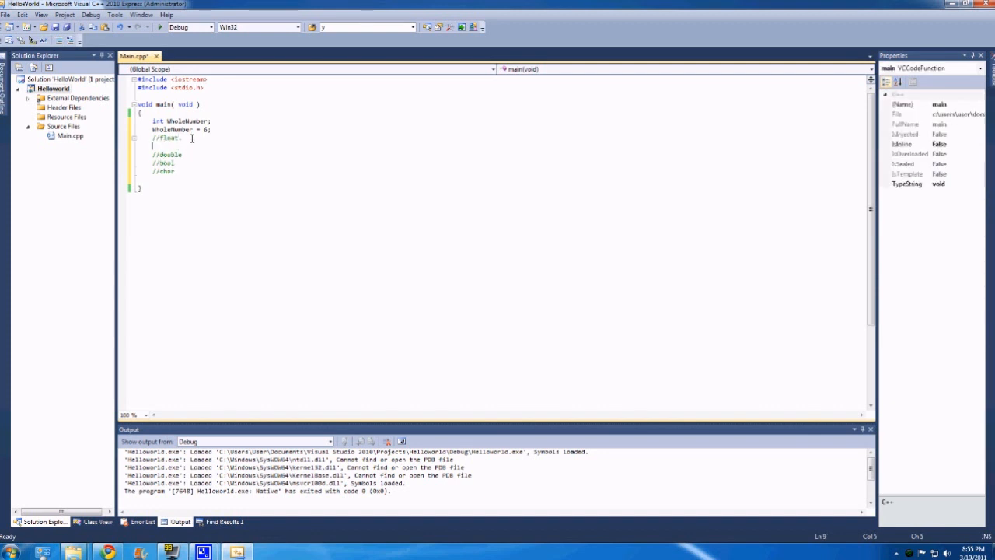
{"action": "type", "text": "[p"}
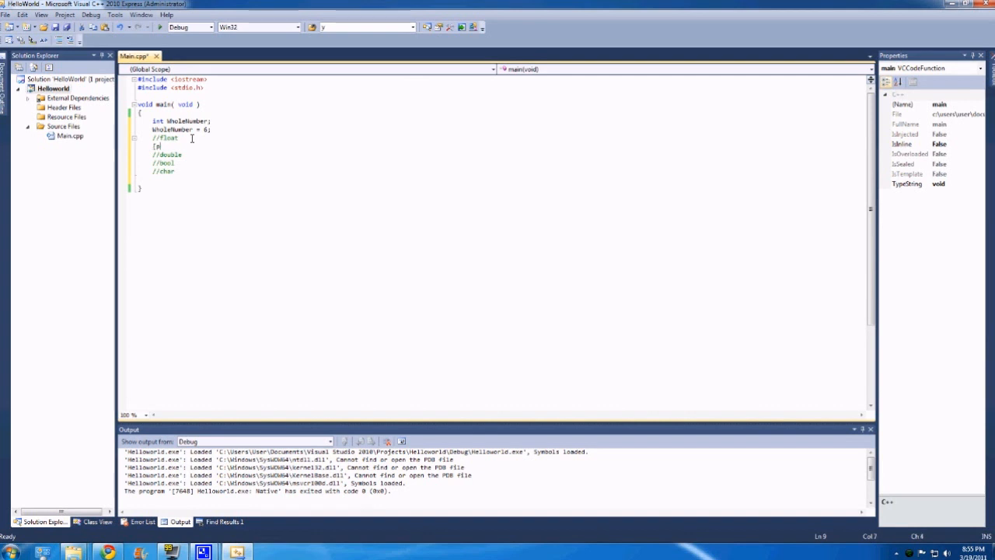
{"action": "type", "text": "print"}
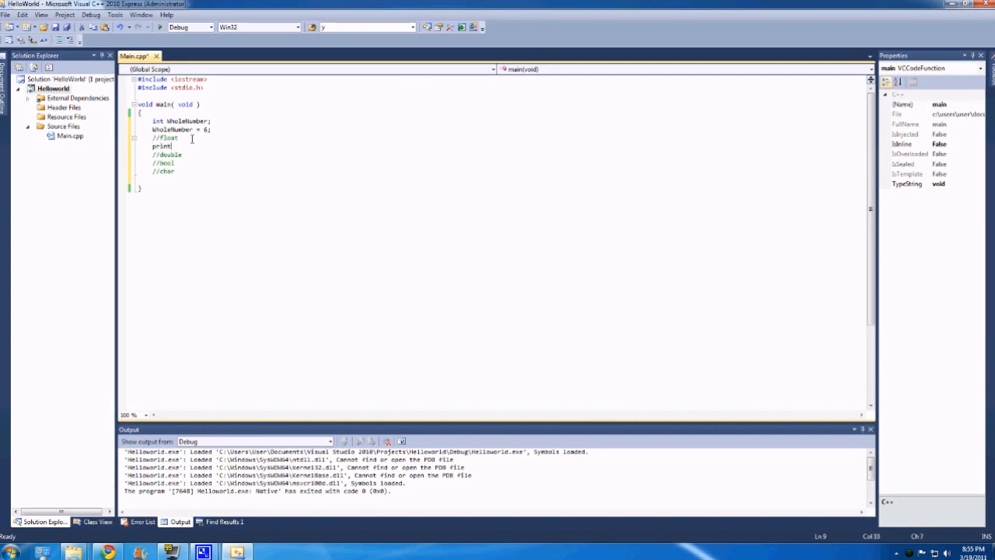
{"action": "type", "text": "f("}
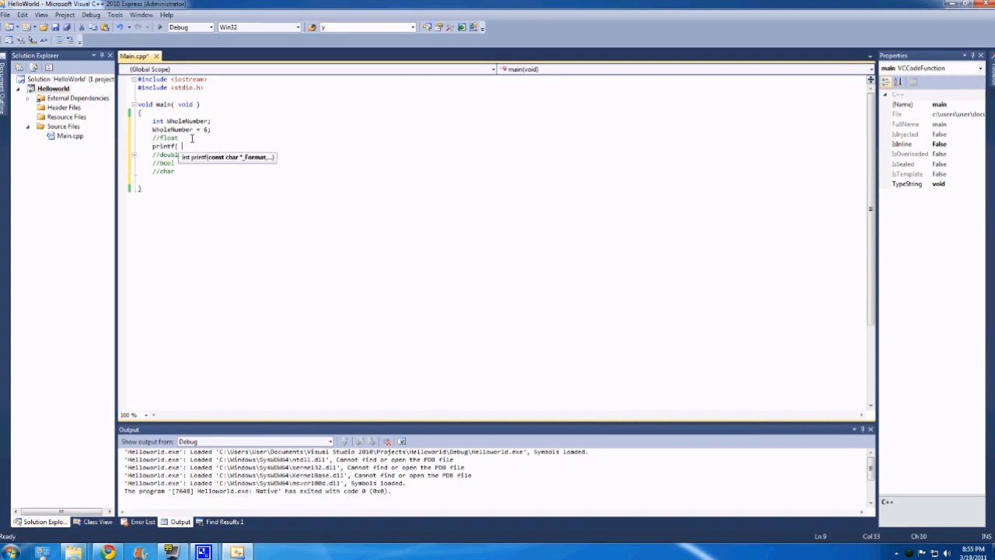
{"action": "type", "text": "\"Hello"}
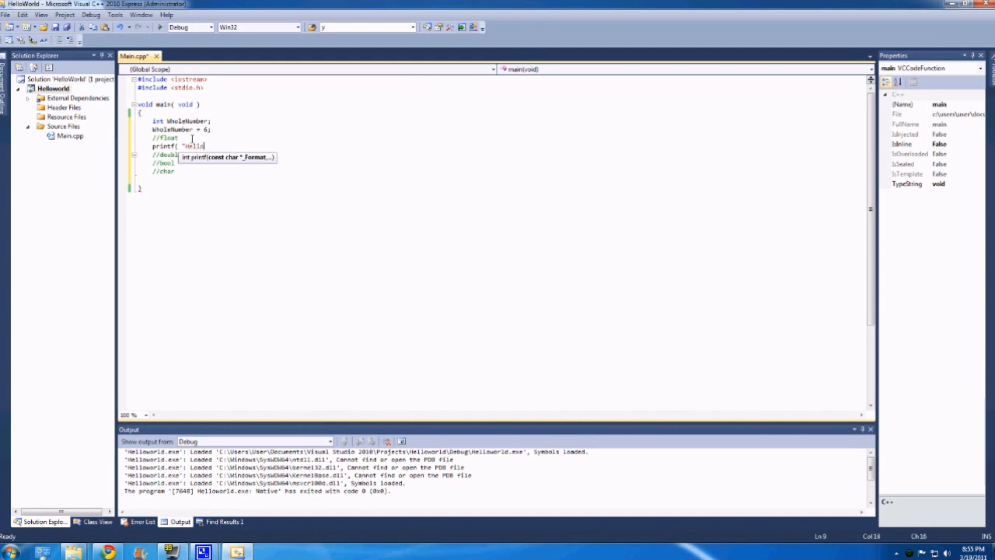
{"action": "type", "text": "\" )"}
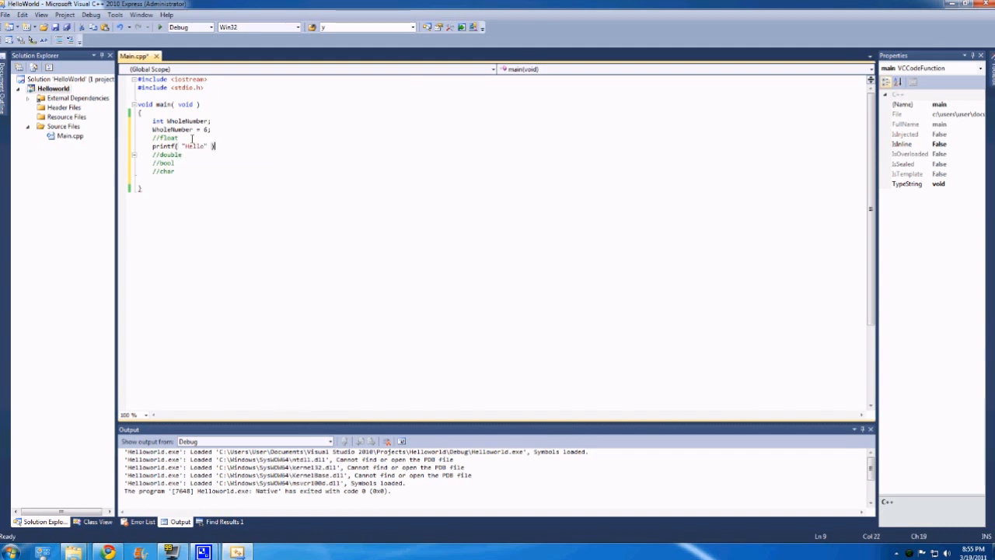
{"action": "type", "text": ";"}
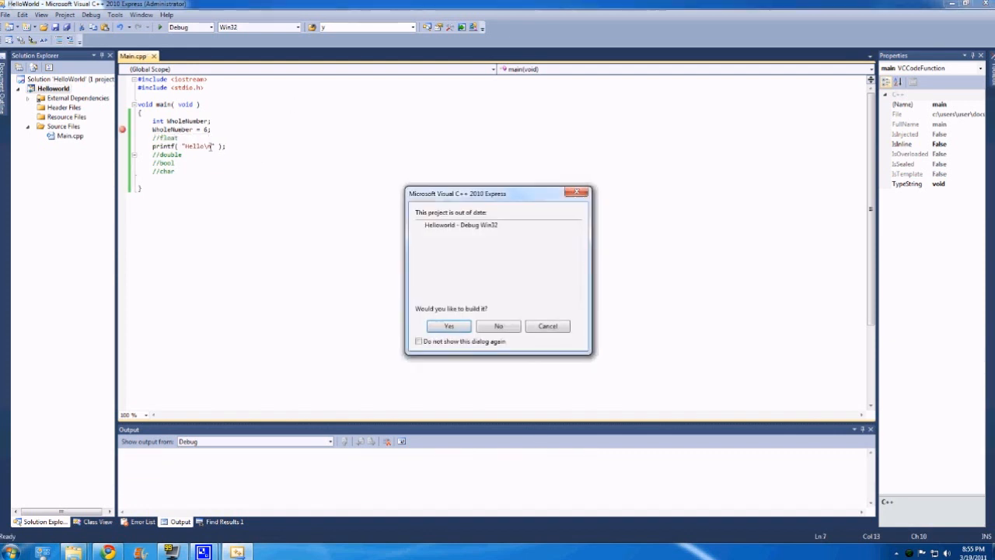
Build Helloworld, then rewrite //float as '//Printing hello world to the console' with a blank line above
{"action": "left_click", "coordinate": [448, 325]}
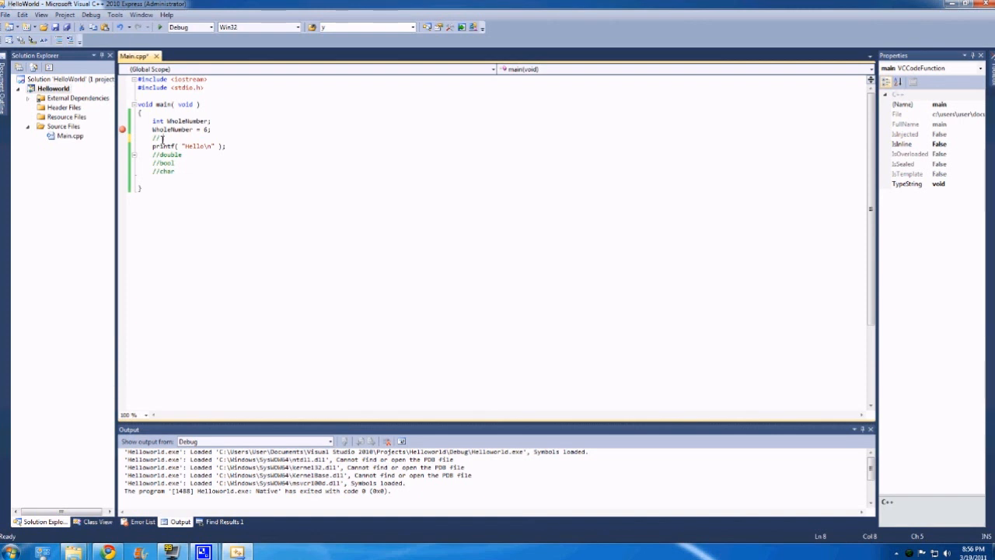
{"action": "type", "text": "Printing hello world to the conso"}
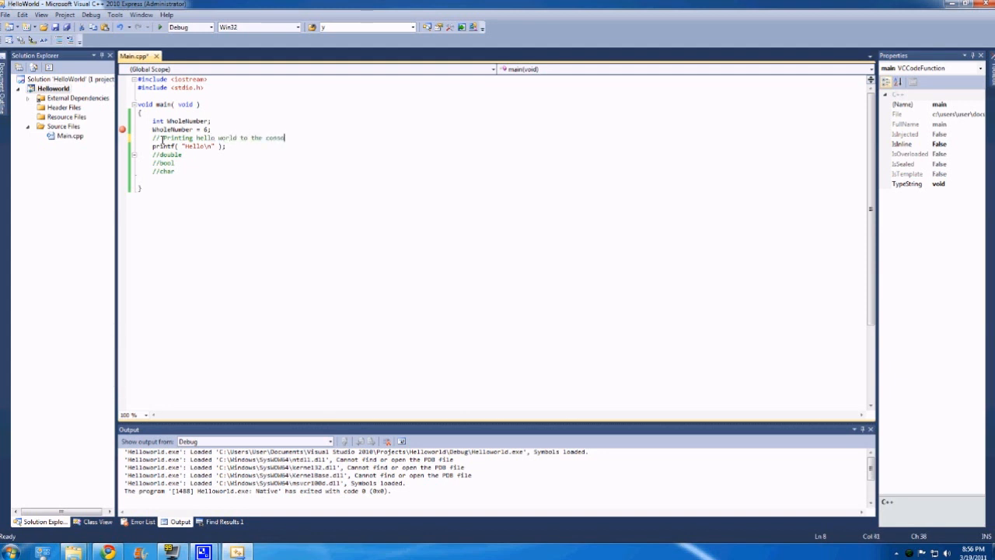
{"action": "type", "text": "le"}
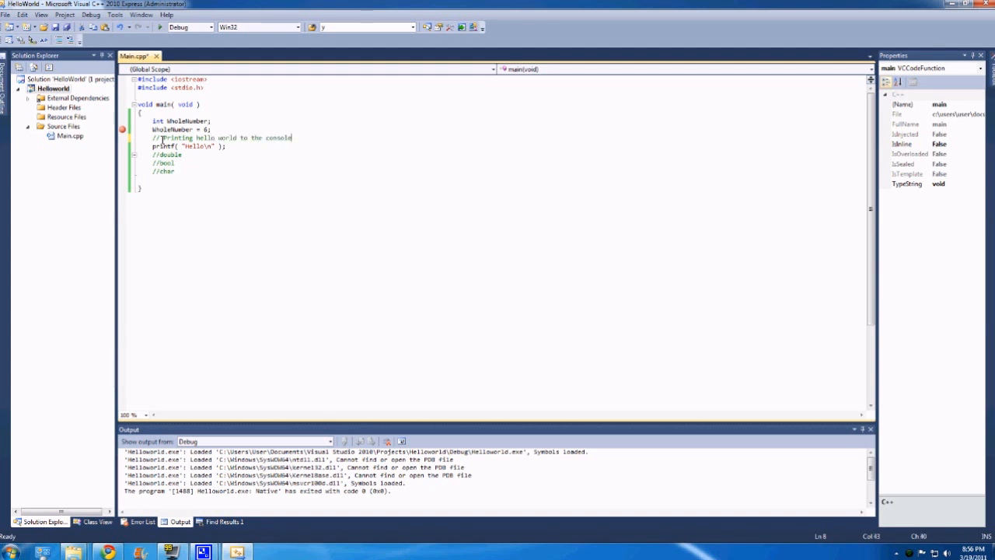
{"action": "key", "text": "Return"}
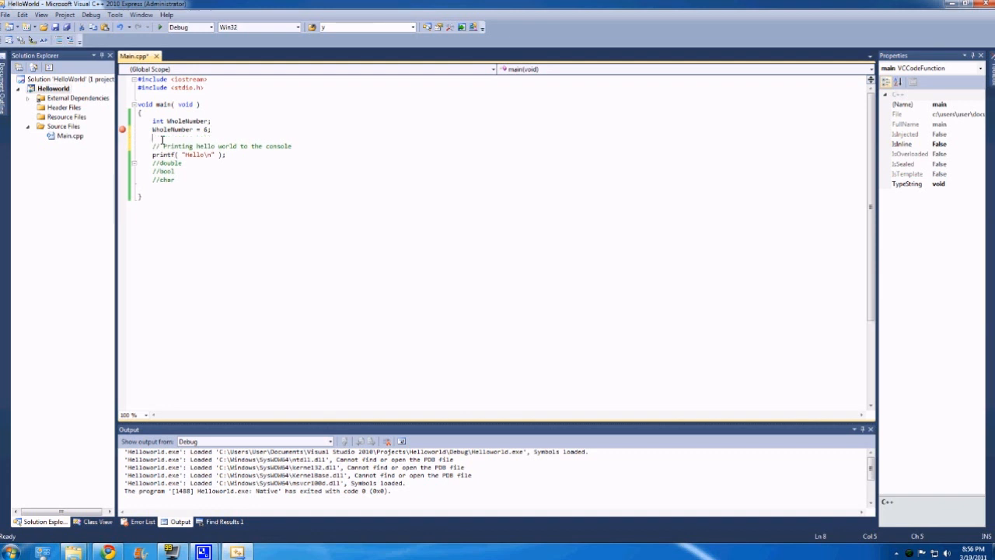